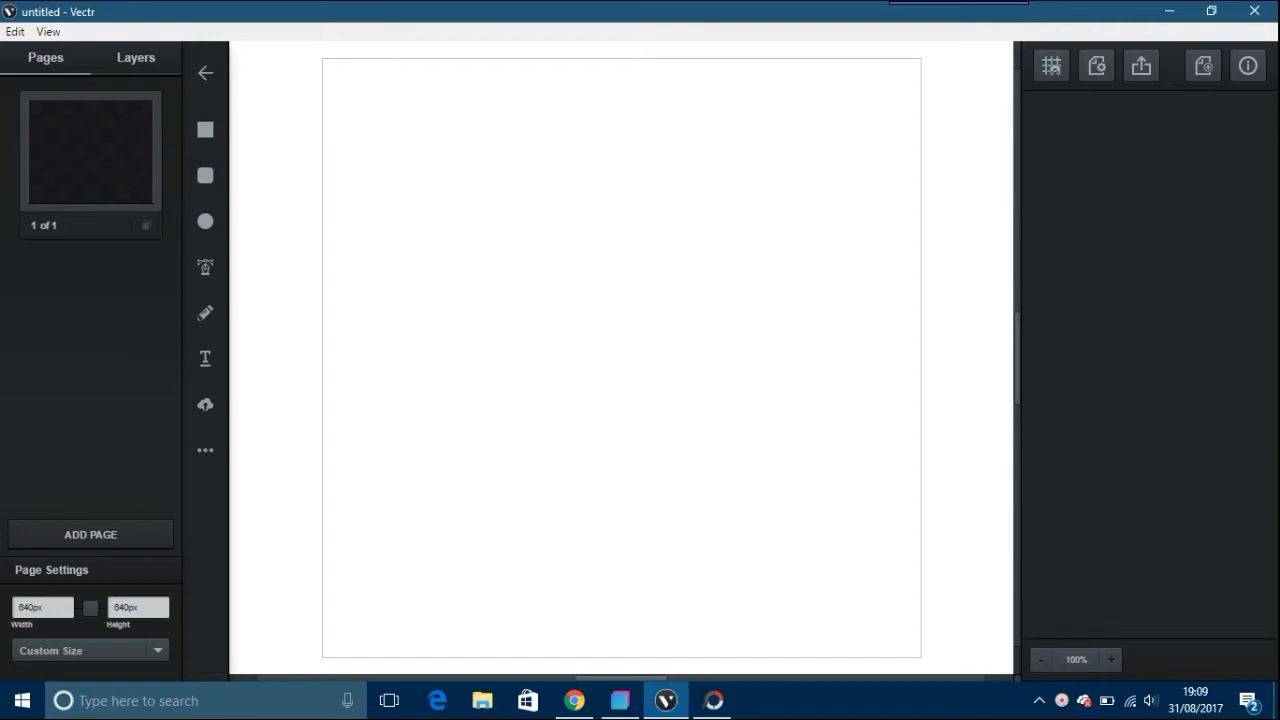
# Bring up the Bootstrap Studio design and place a Nav component onto the page.
pyautogui.click(620, 700)
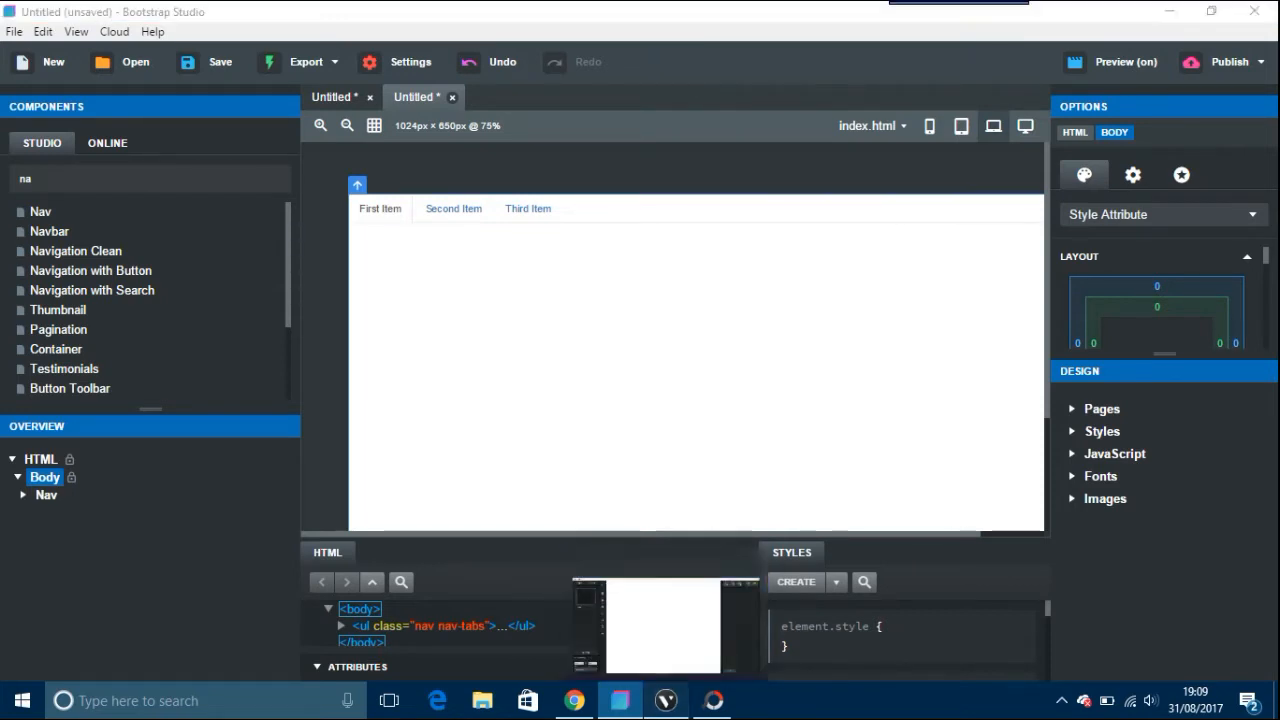
pyautogui.click(664, 700)
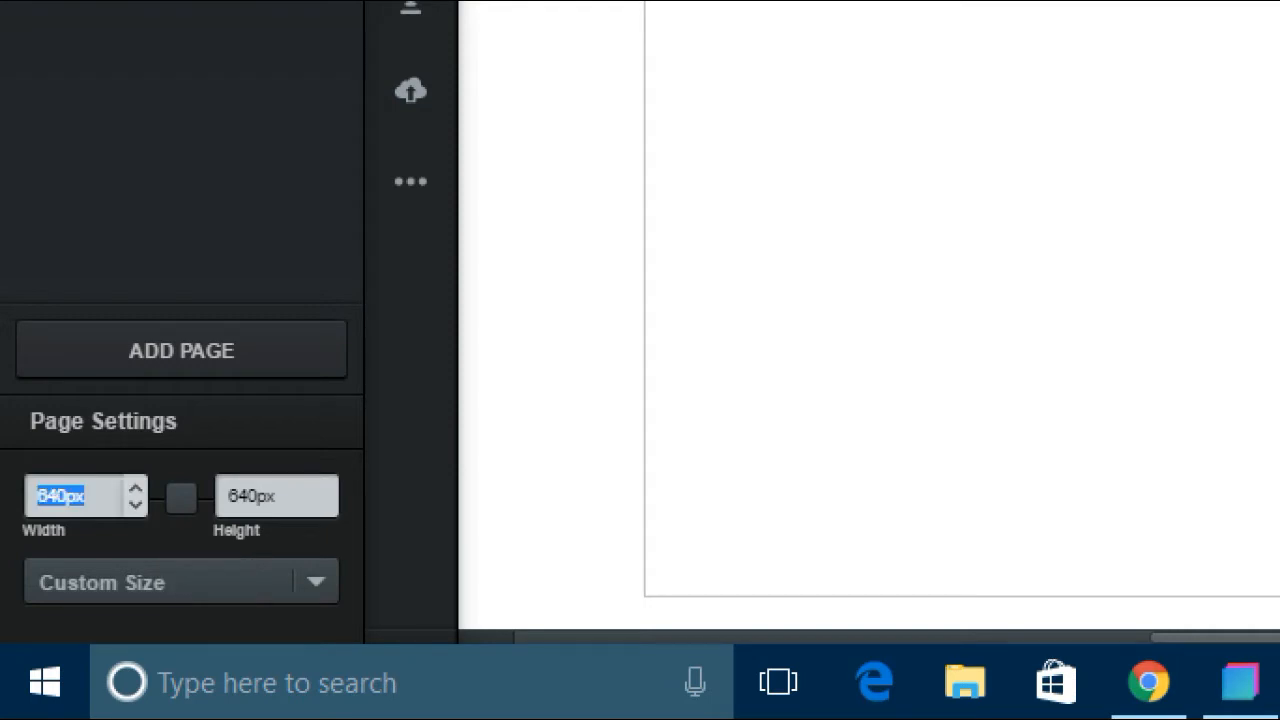
# Resize the Vectr page to 125 px wide by 45 px tall in Page Settings.
pyautogui.write('15')
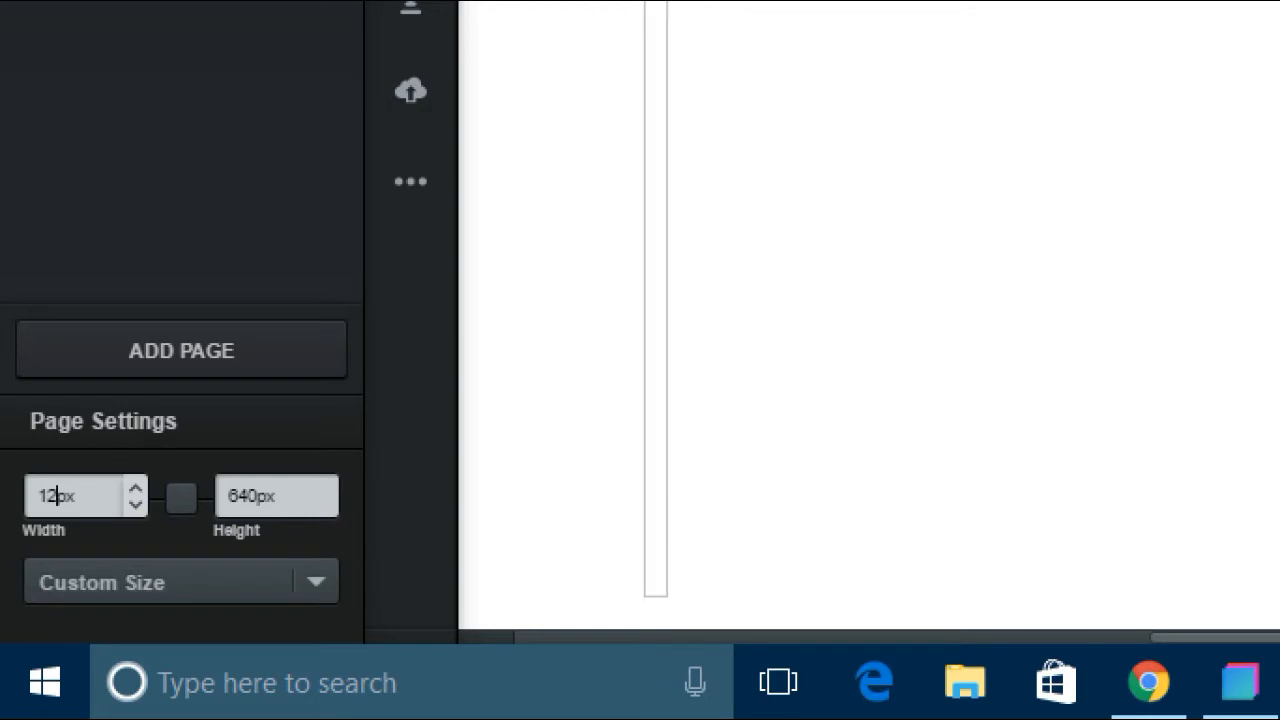
pyautogui.write('5')
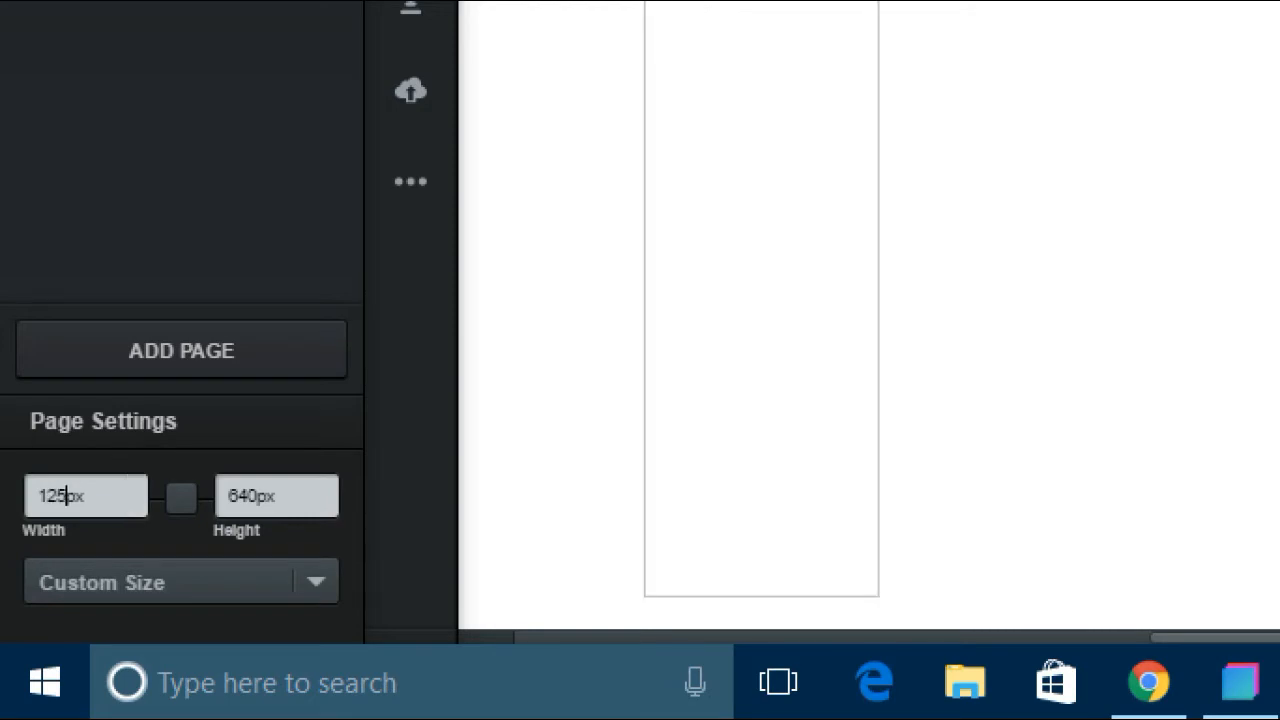
pyautogui.tripleClick(260, 496)
pyautogui.write('45')
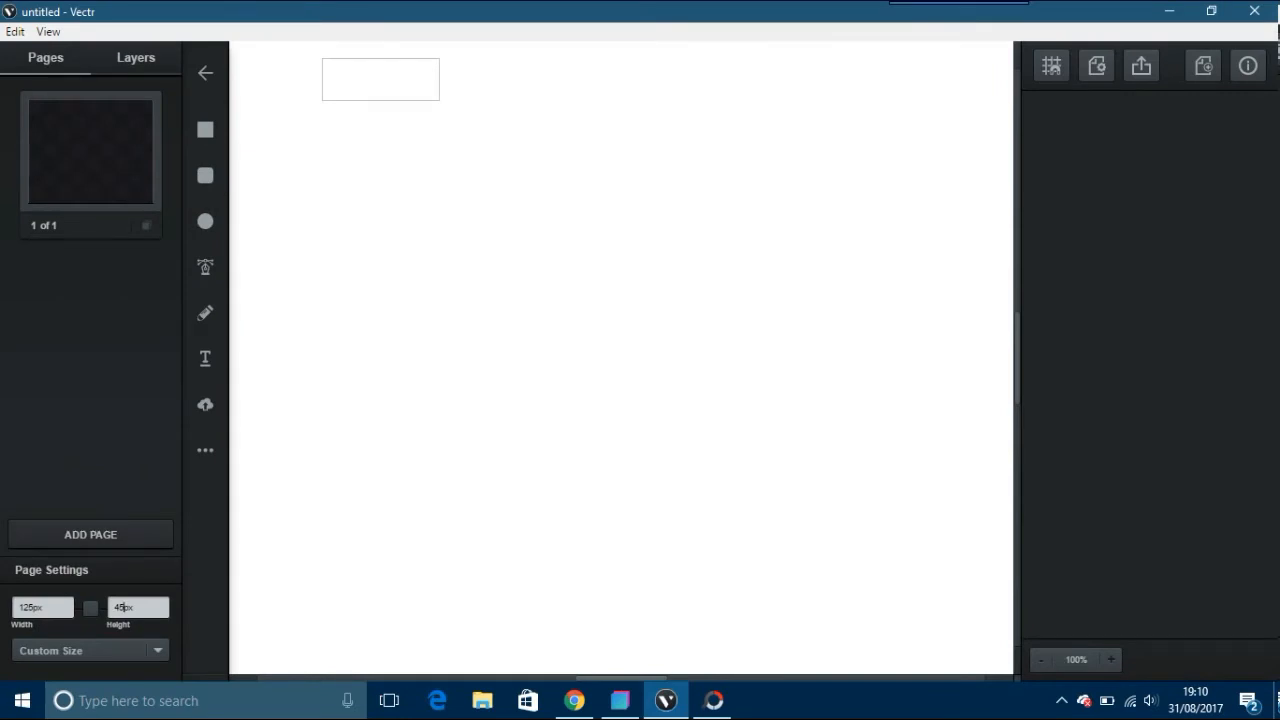
pyautogui.moveTo(1052, 64)
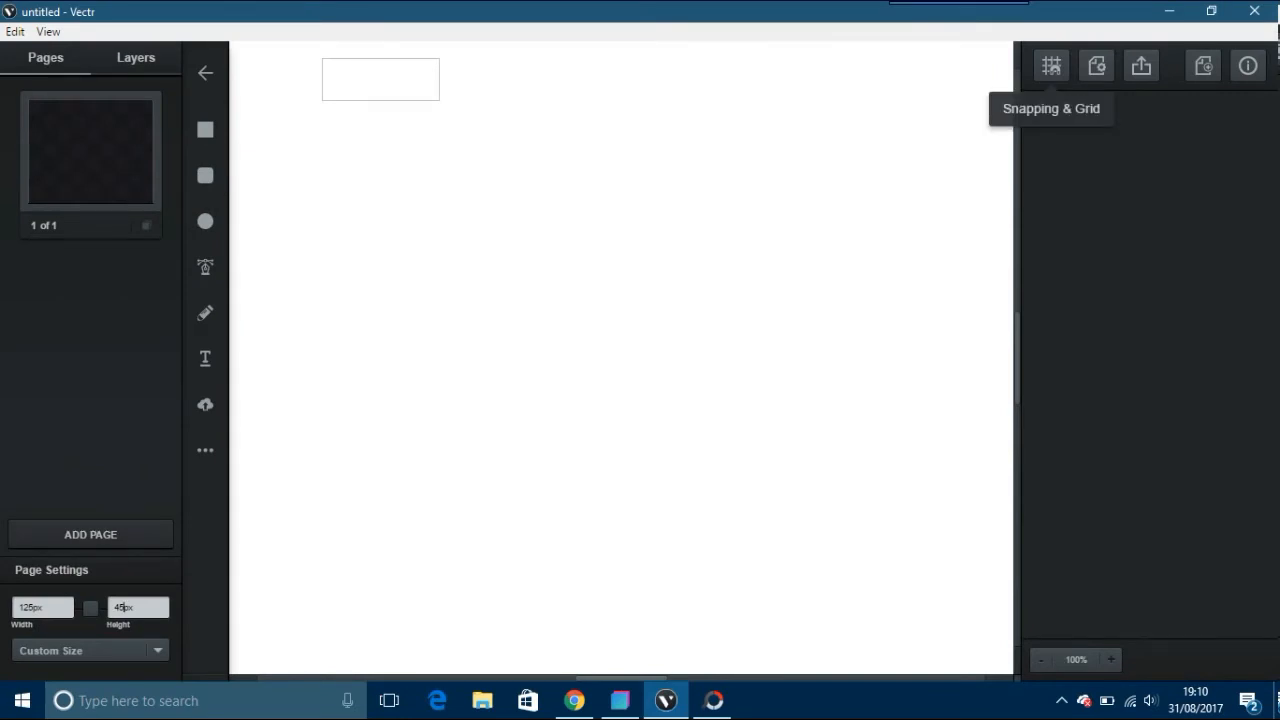
# Enable the snapping grid, zoom to 300% and centre the small page for drawing.
pyautogui.click(1052, 64)
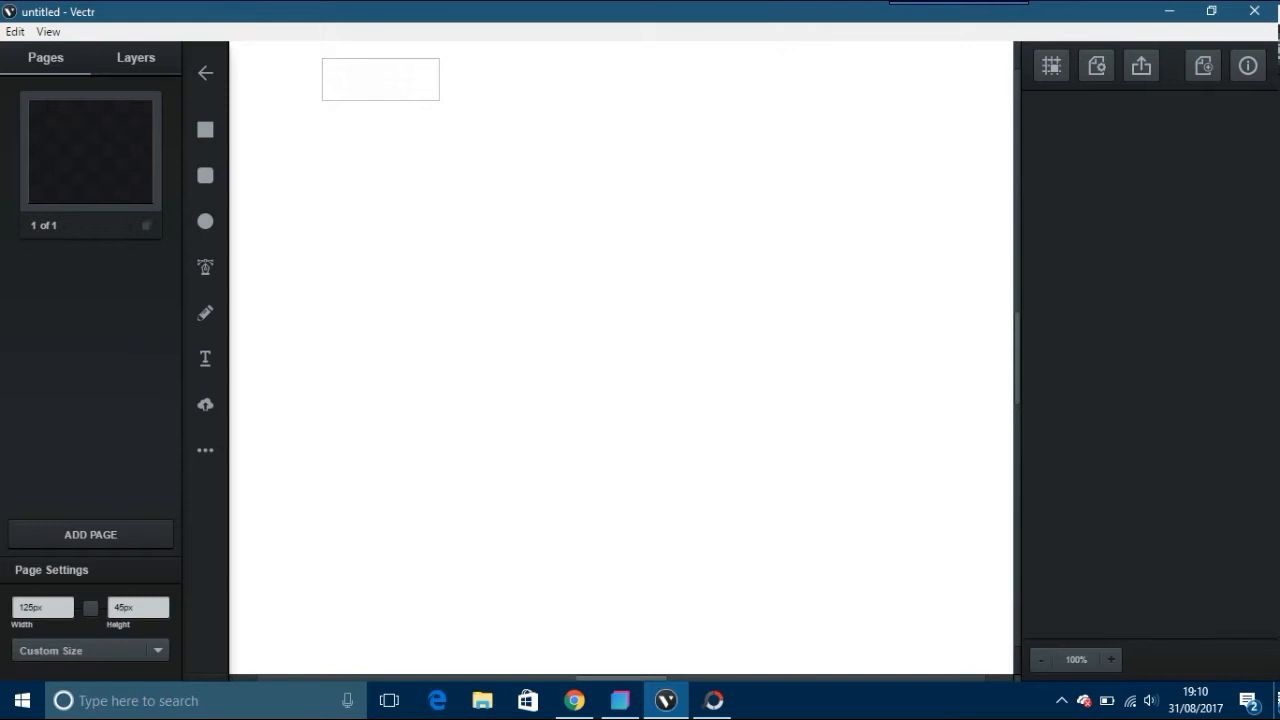
pyautogui.click(1110, 660)
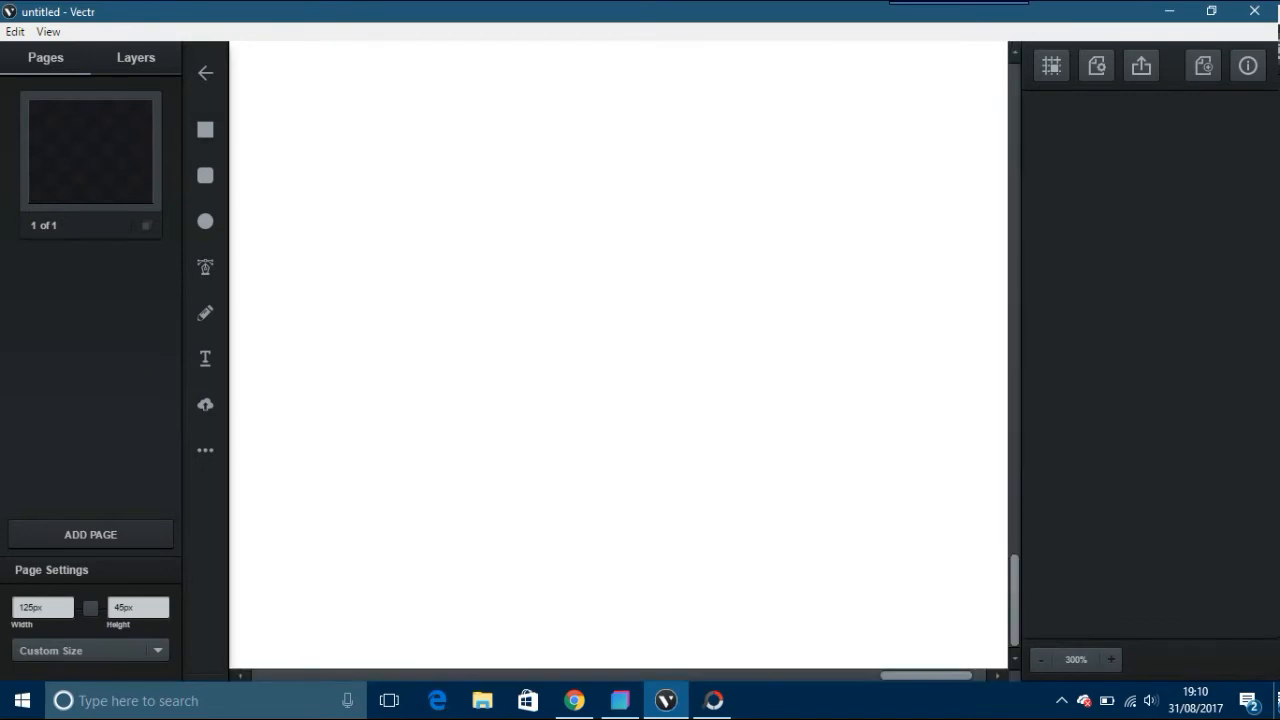
pyautogui.hscroll(-3)
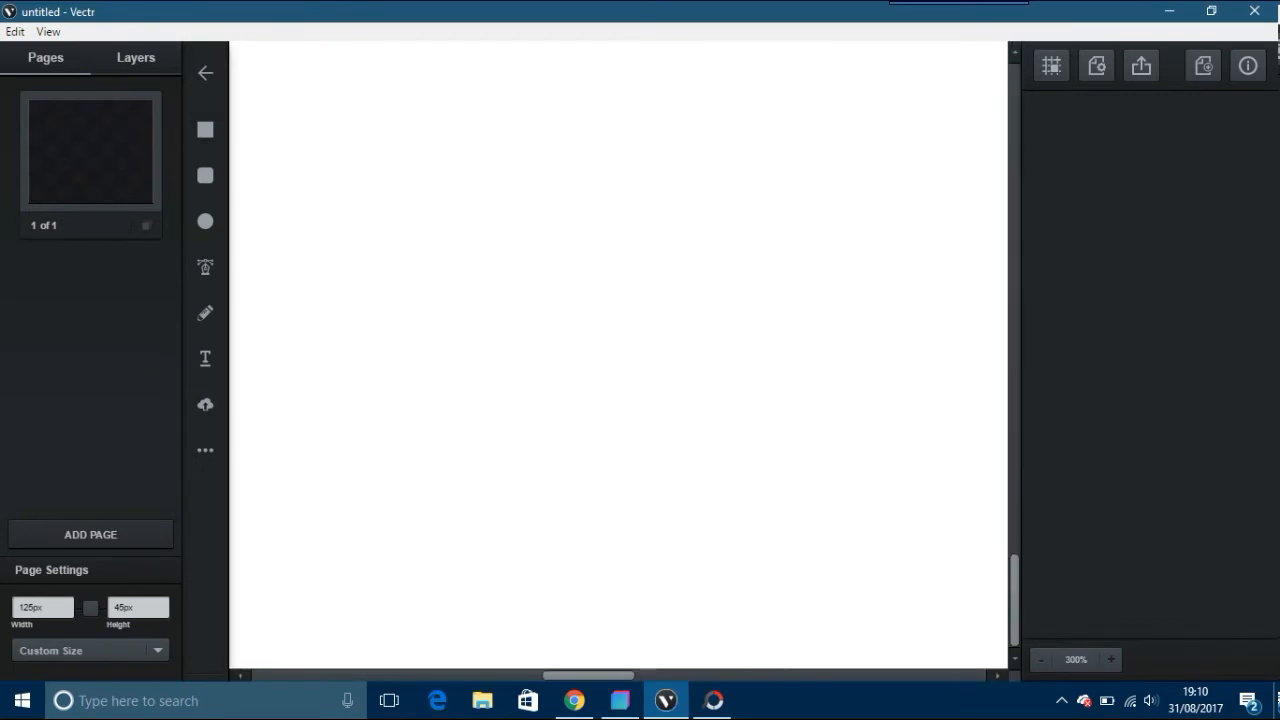
pyautogui.moveTo(584, 124); pyautogui.dragTo(936, 244)
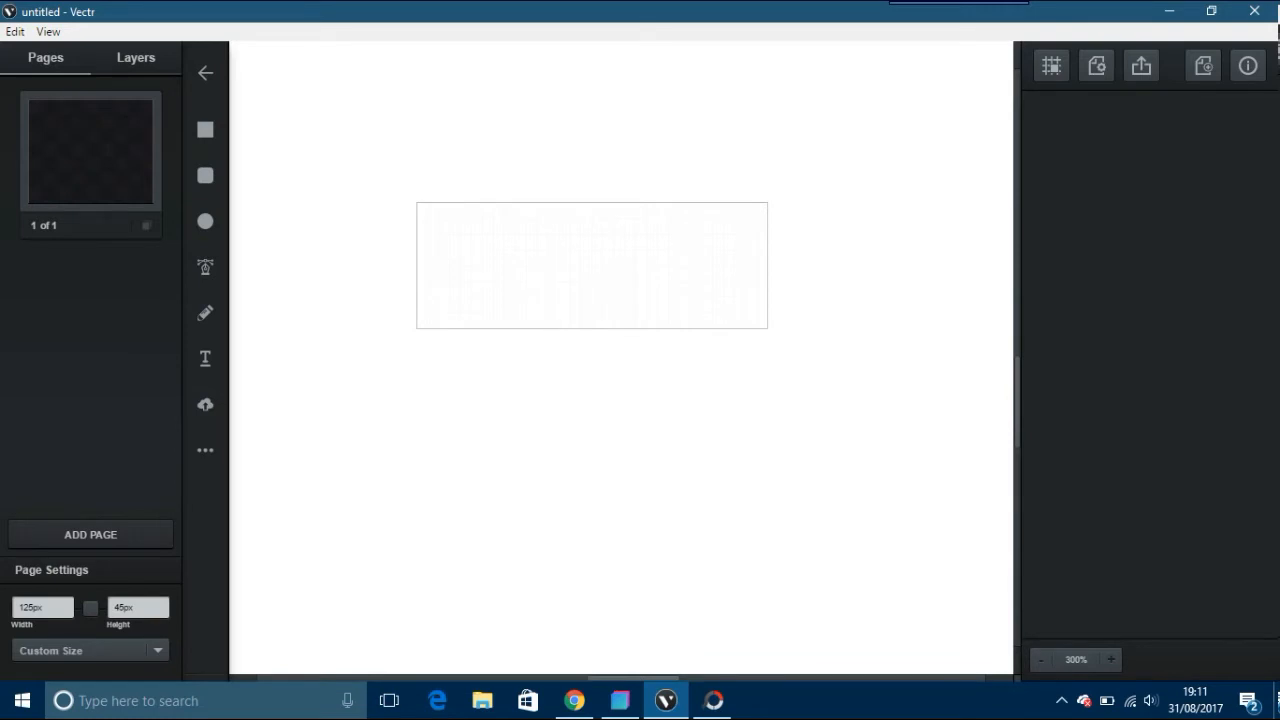
pyautogui.moveTo(204, 176)
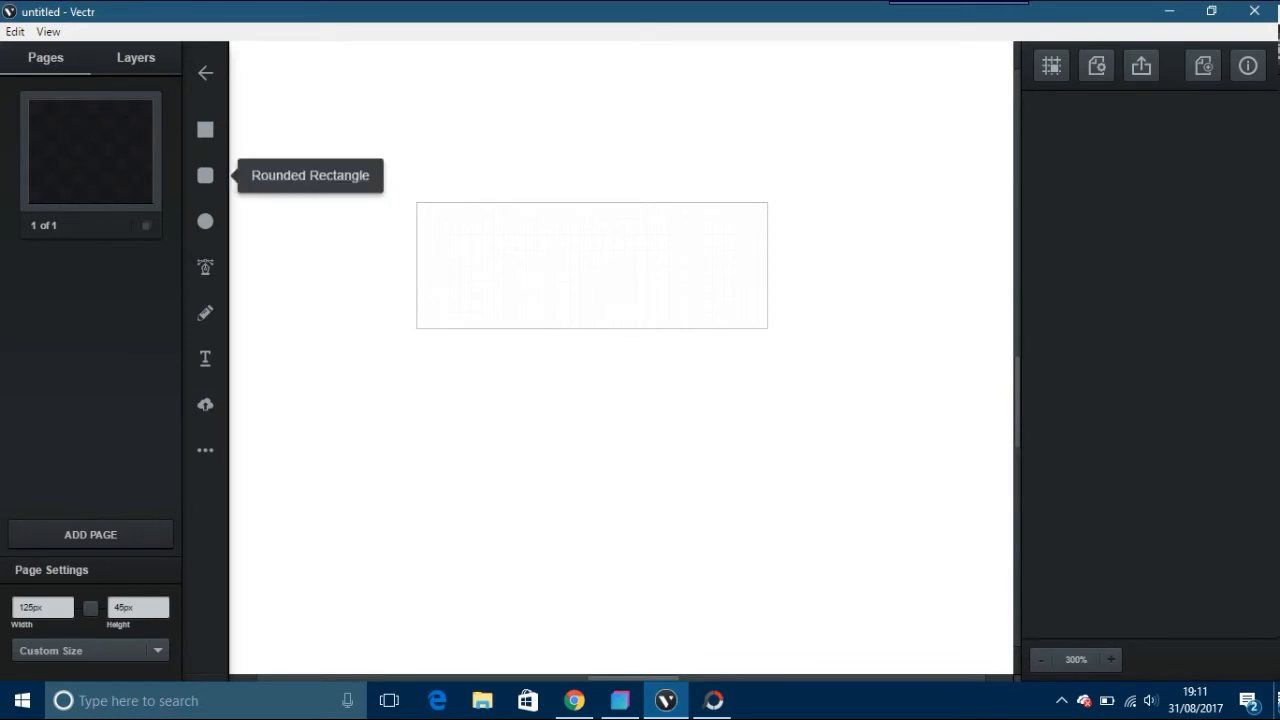
# Draw a rounded rectangle filling the page and change its fill to a greyish olive.
pyautogui.click(204, 176)
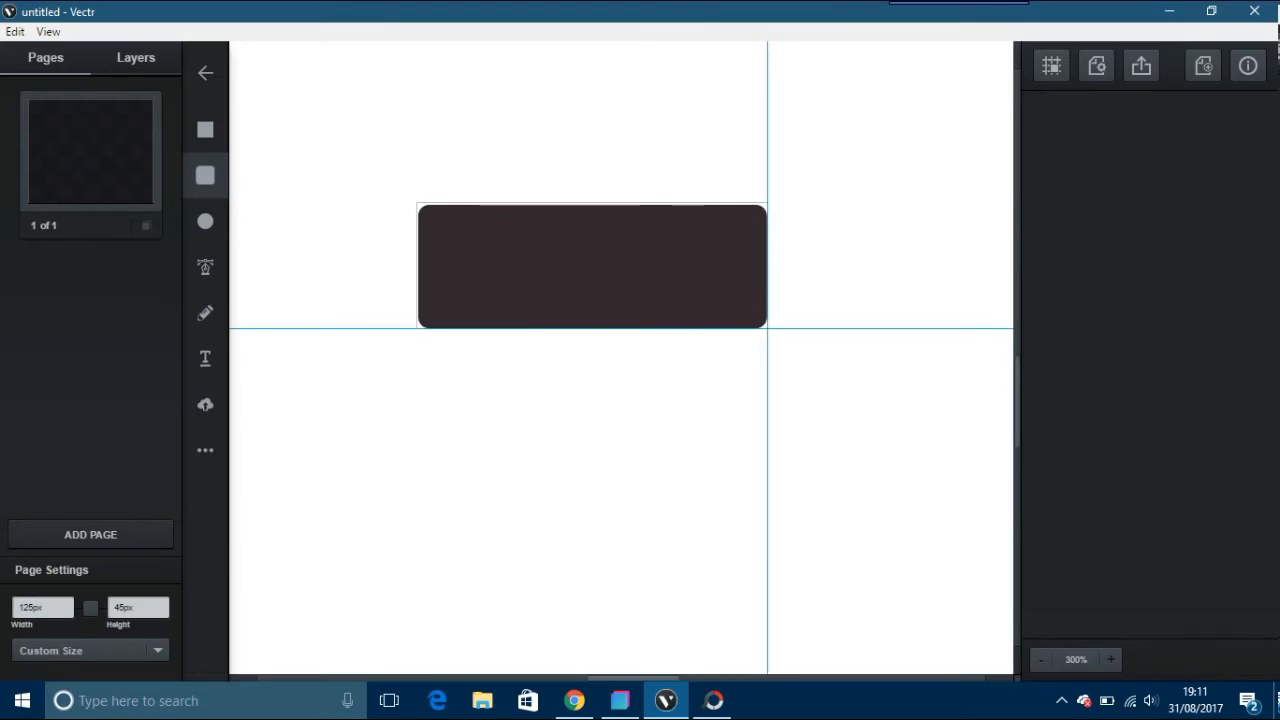
pyautogui.click(592, 268)
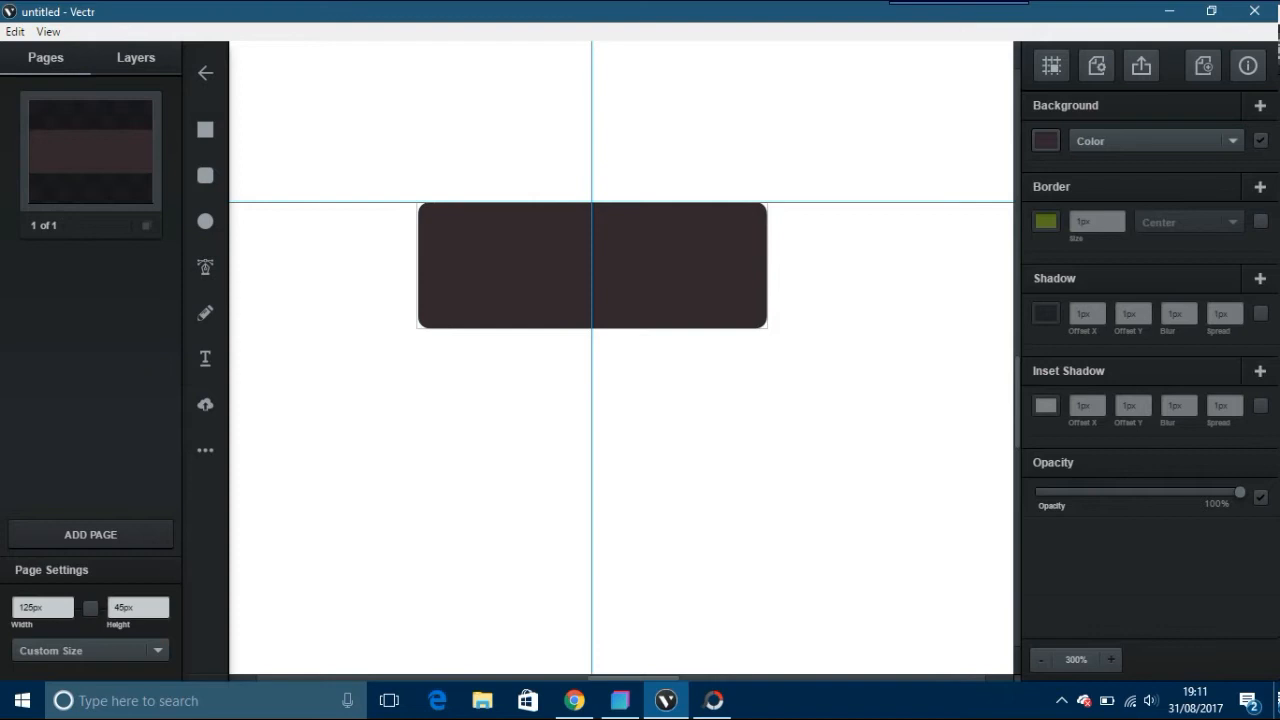
pyautogui.click(592, 264)
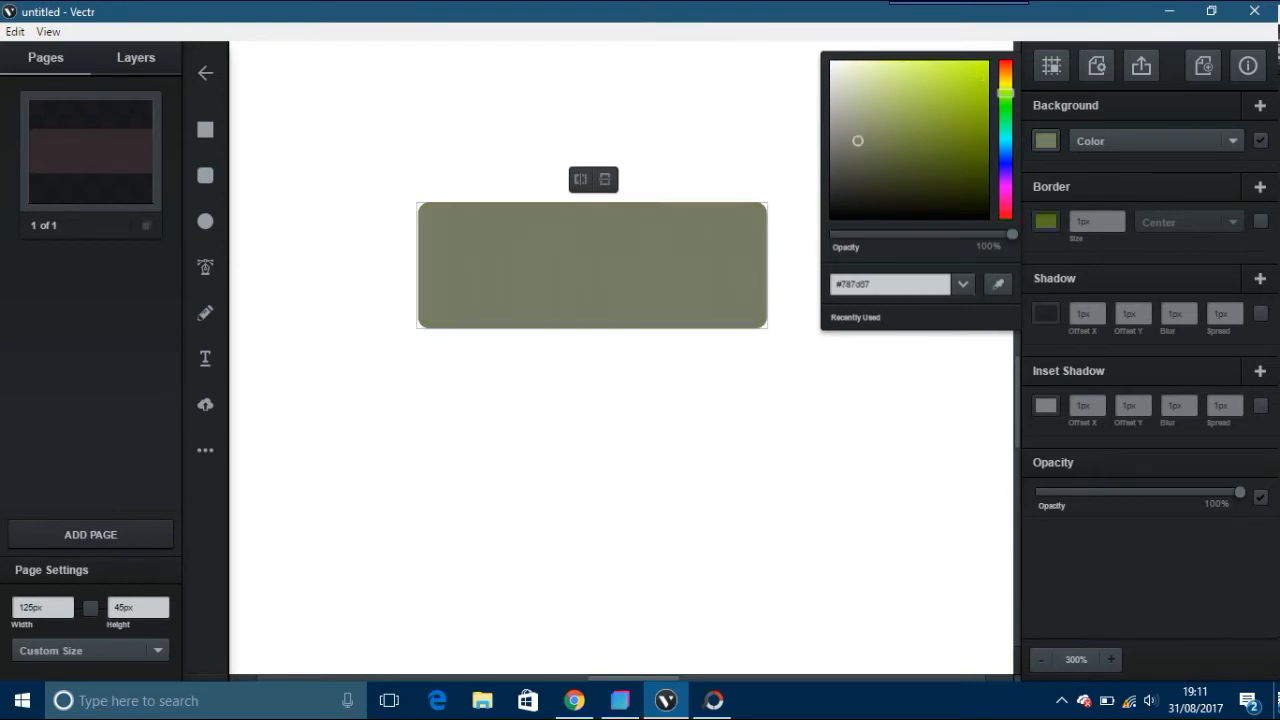
# Give the rounded rectangle a vertical linear gradient from bright green to dark green.
pyautogui.click(1156, 140)
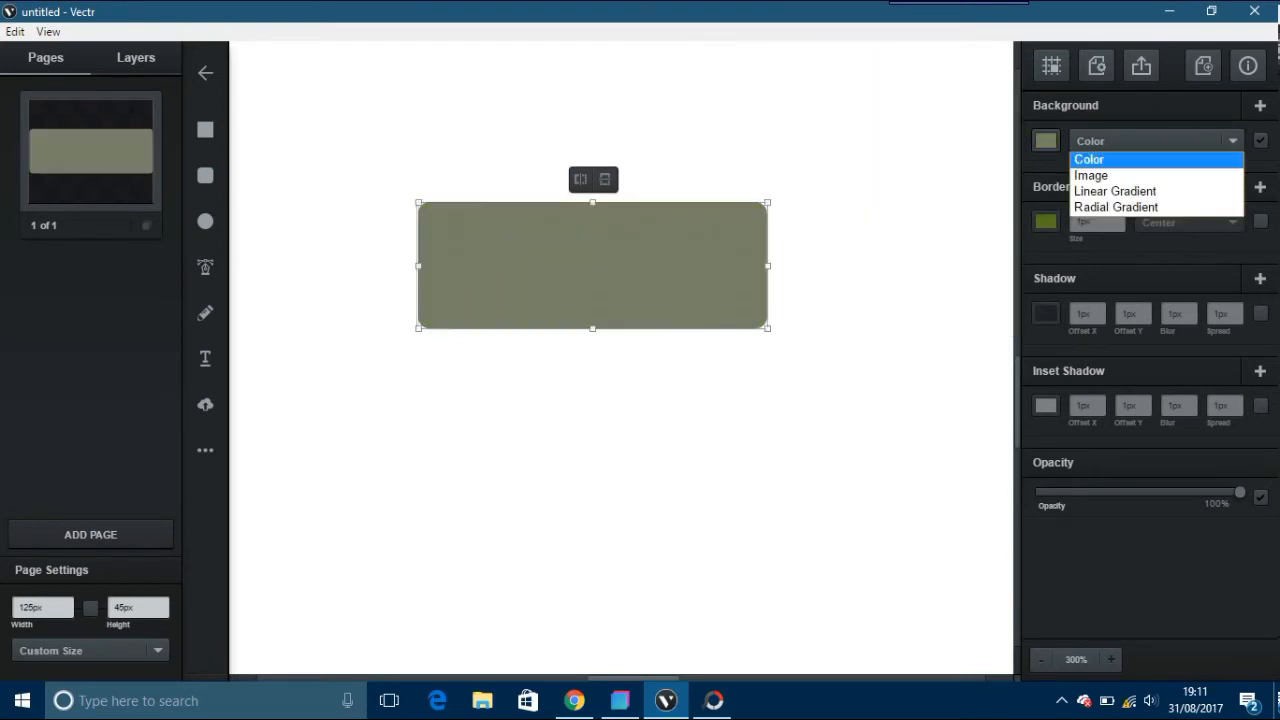
pyautogui.click(1114, 192)
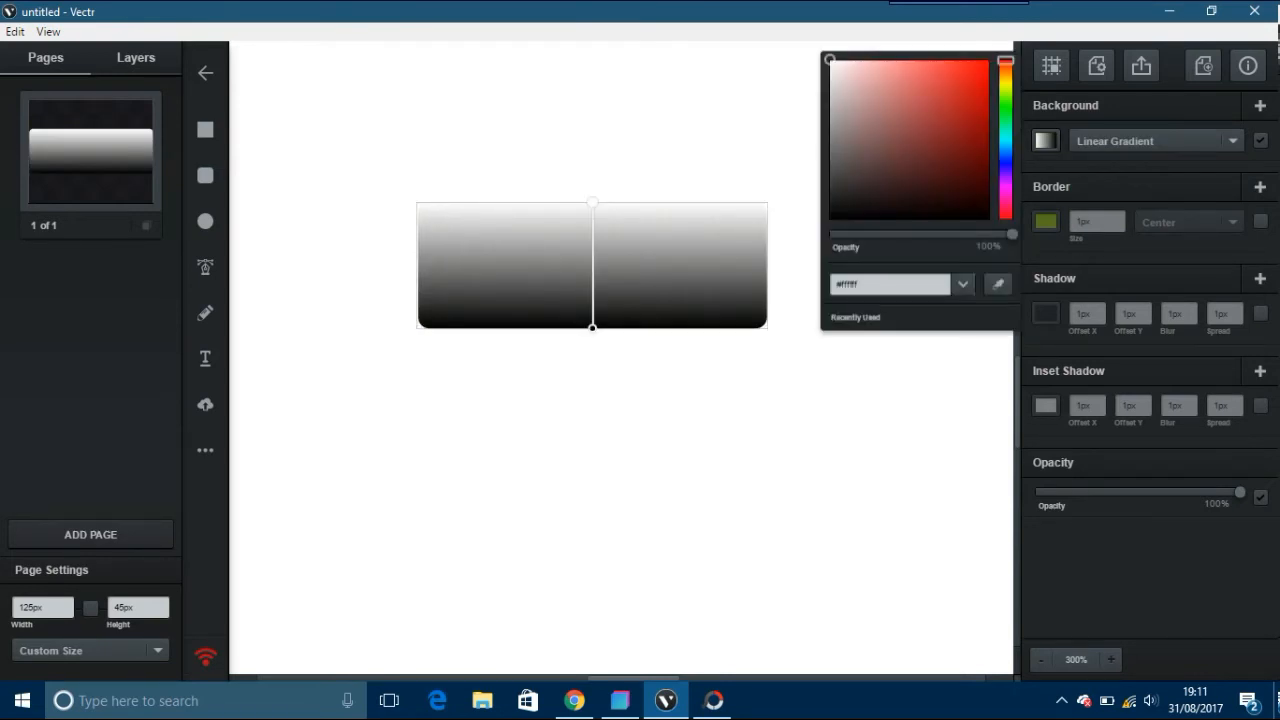
pyautogui.click(1008, 100)
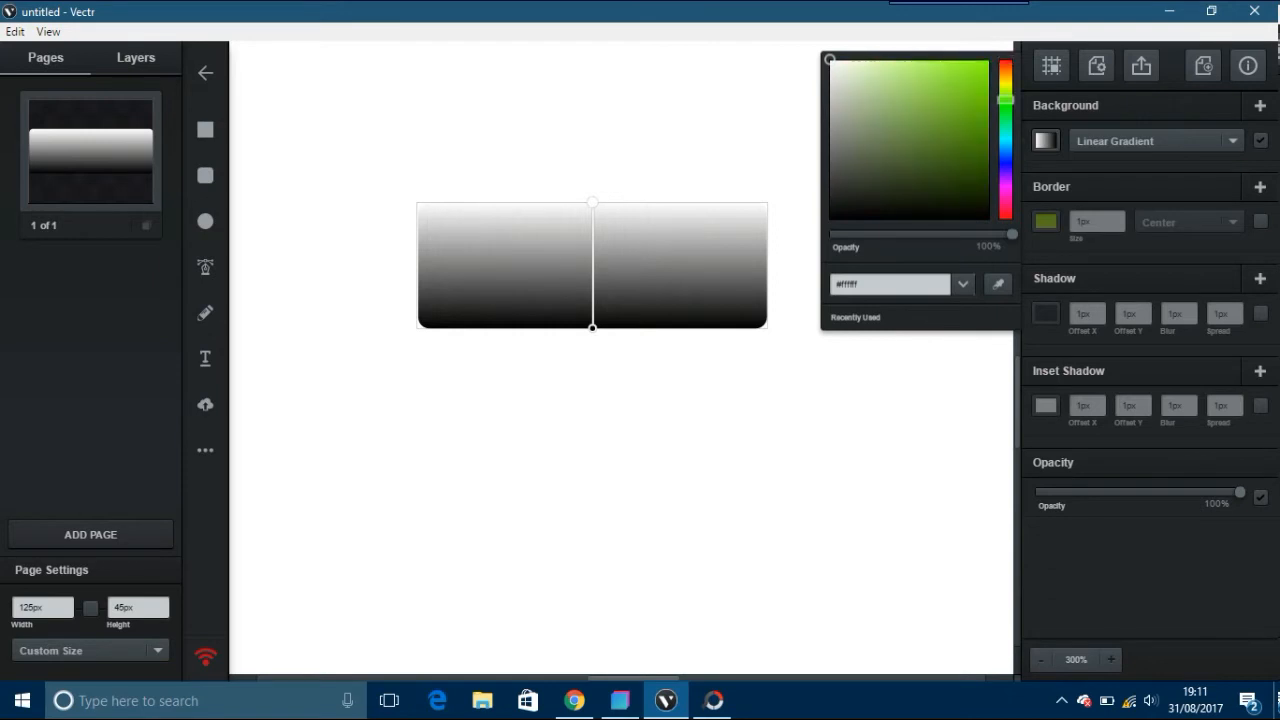
pyautogui.click(972, 96)
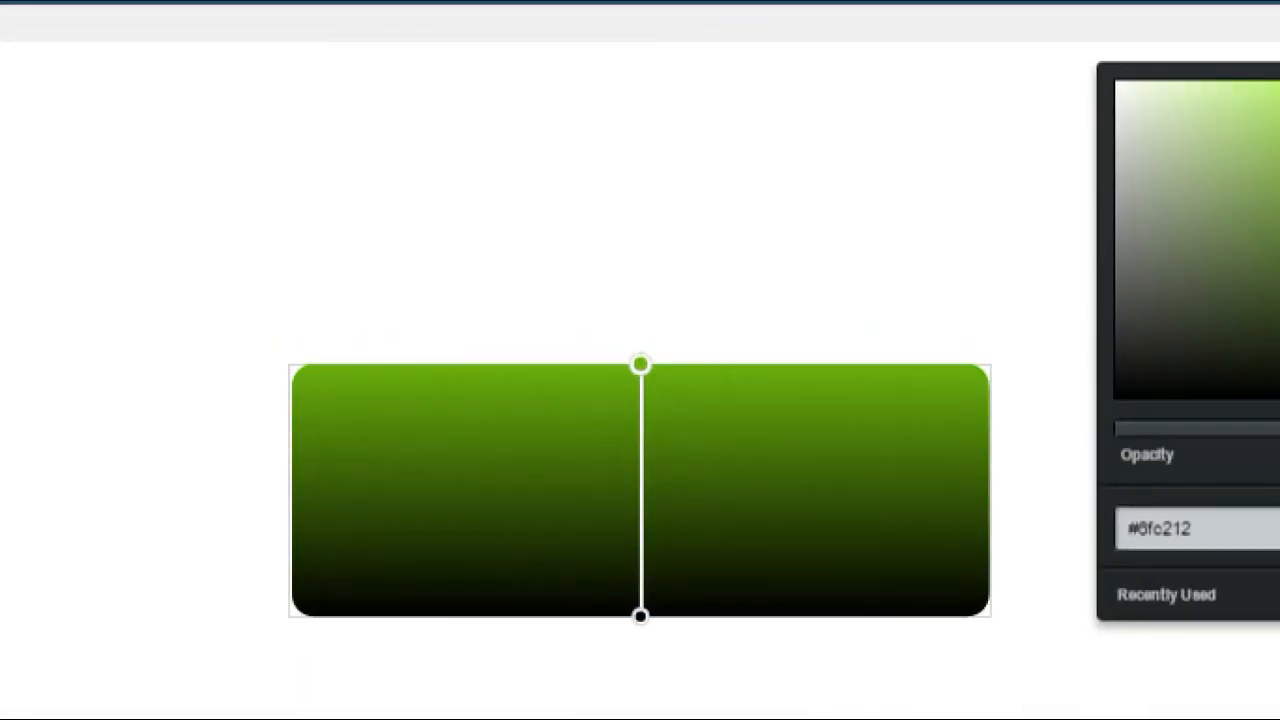
pyautogui.moveTo(640, 490); pyautogui.dragTo(624, 468)
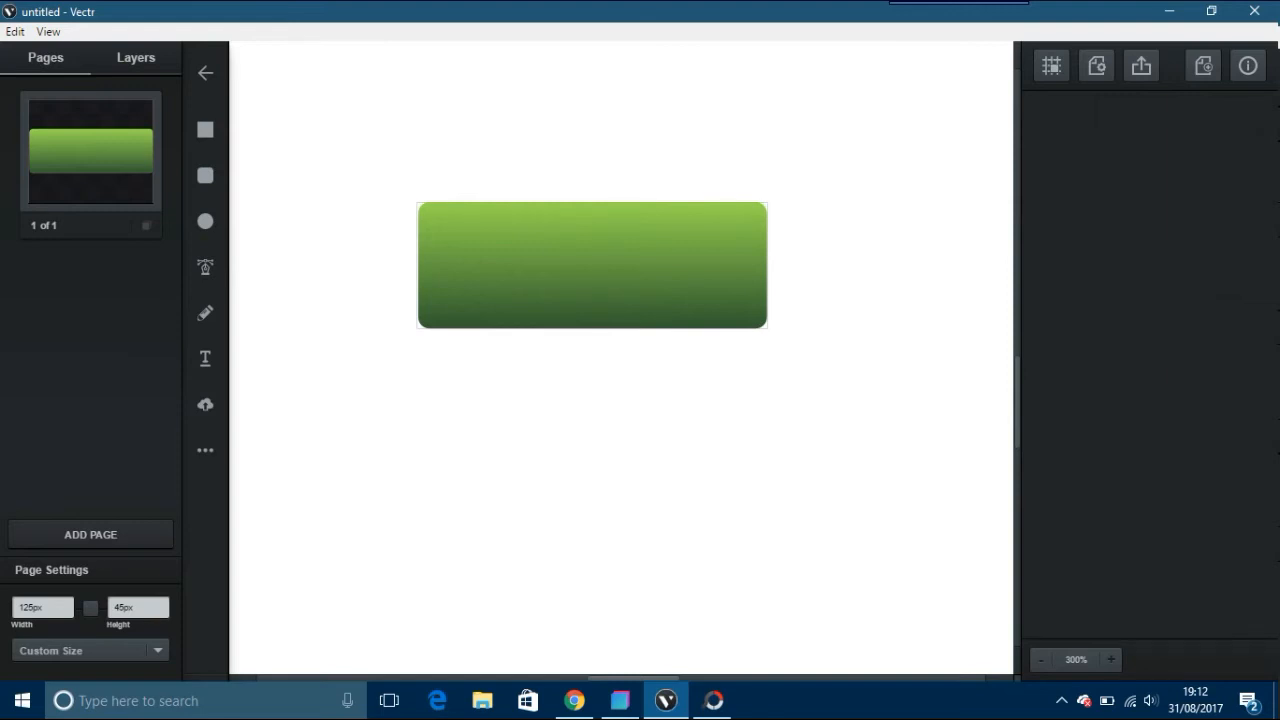
pyautogui.moveTo(204, 450)
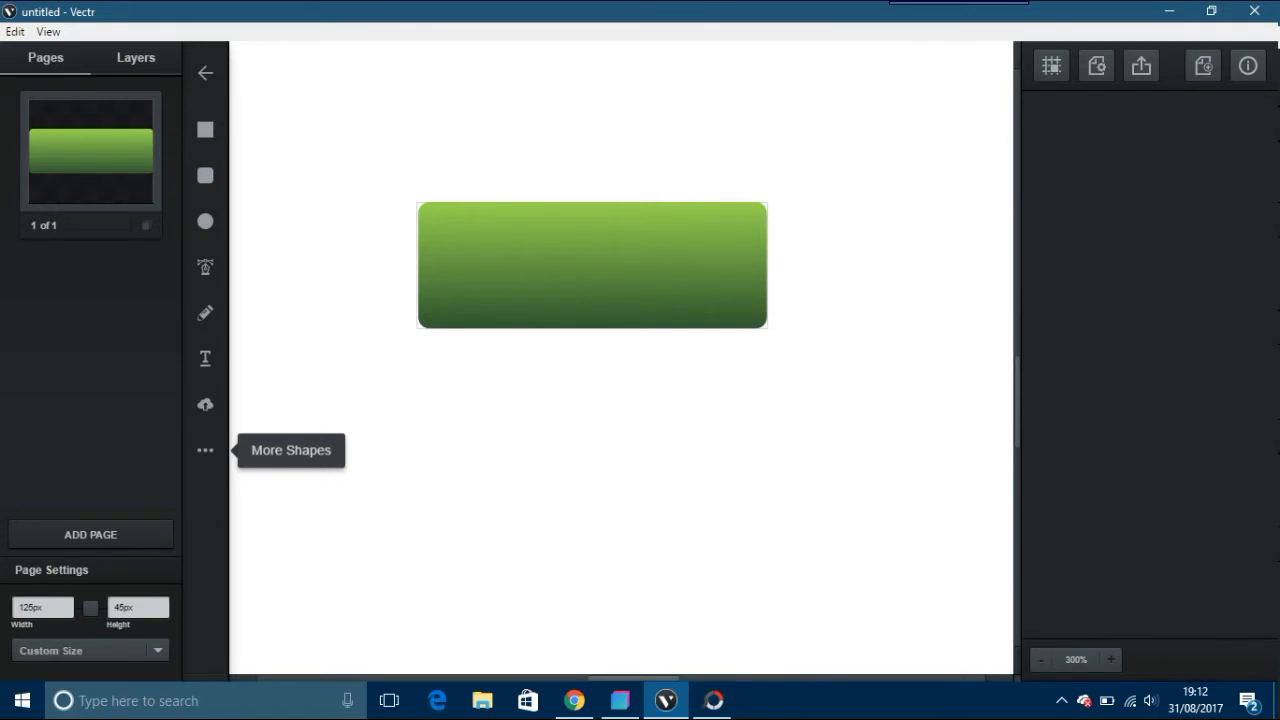
# Insert a house icon from the extra shapes and begin darkening its fill.
pyautogui.click(204, 450)
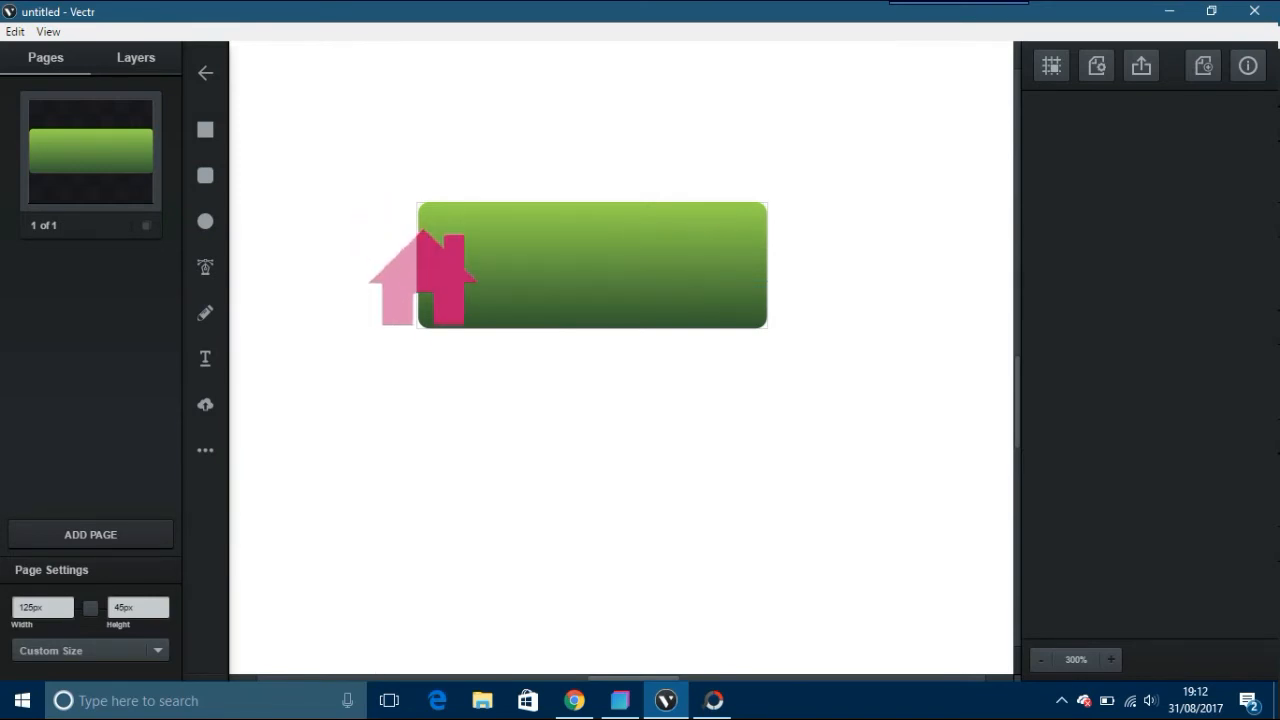
pyautogui.click(424, 280)
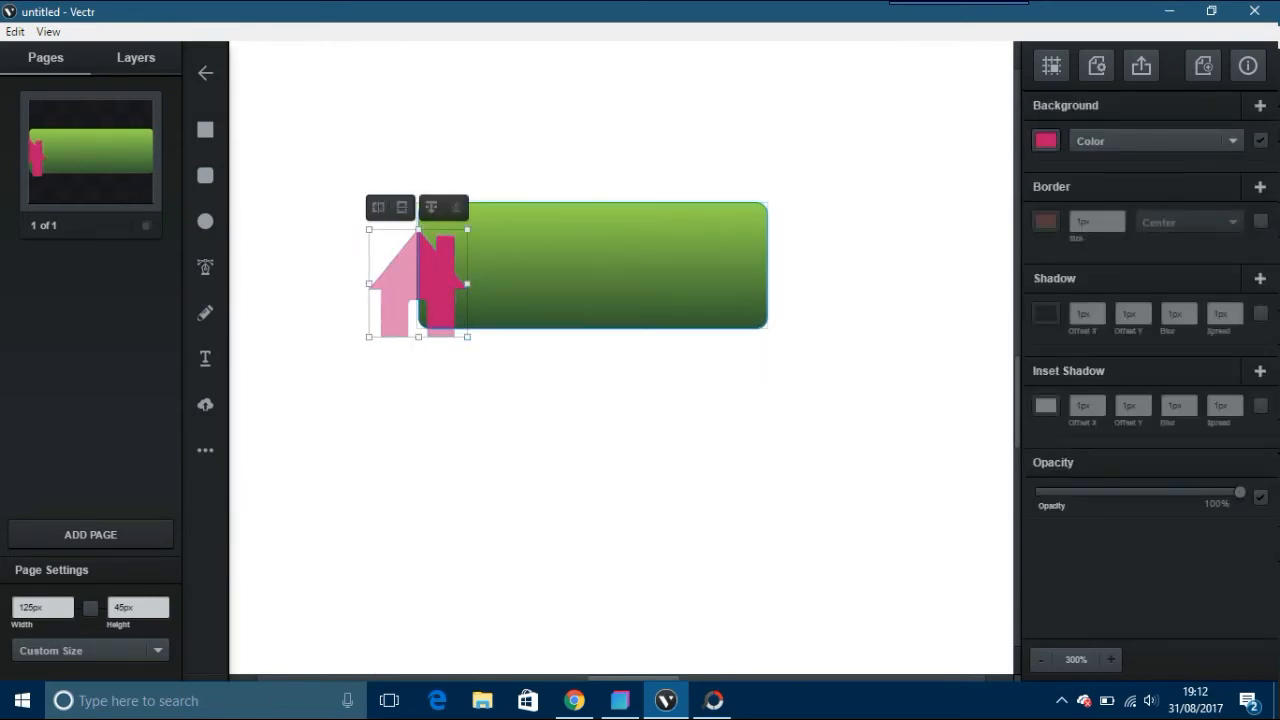
pyautogui.click(1044, 140)
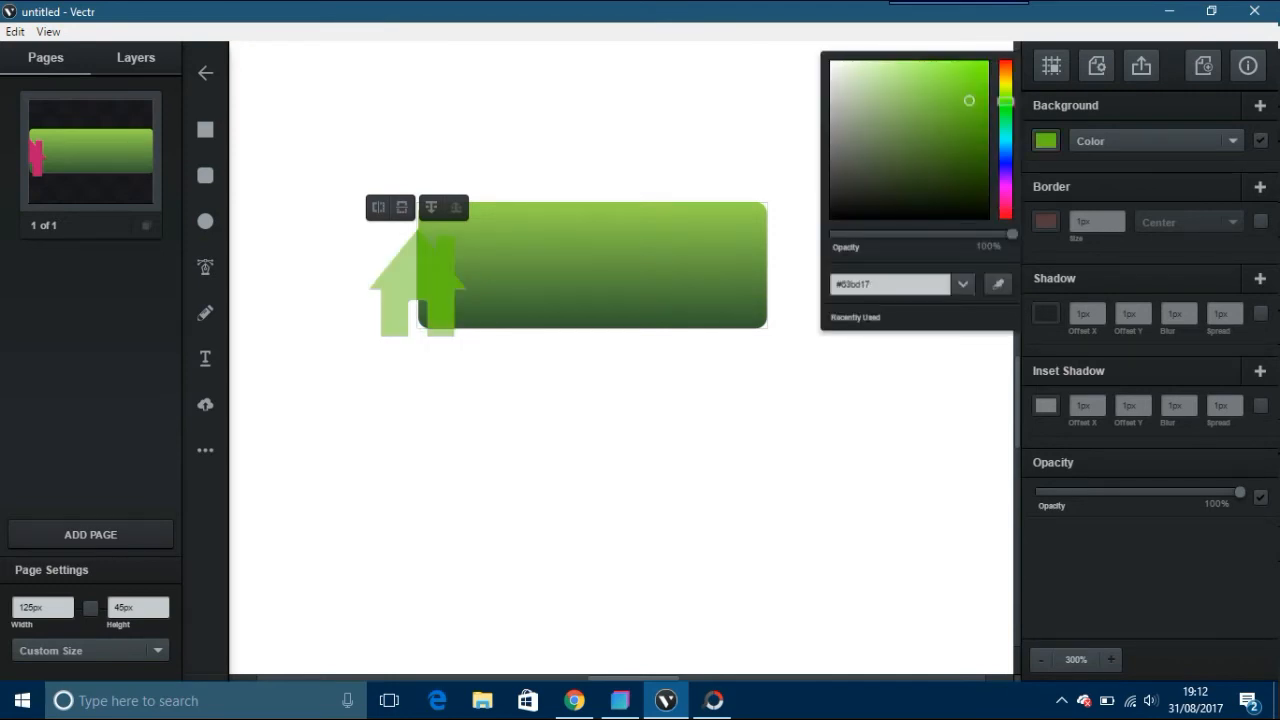
pyautogui.click(912, 140)
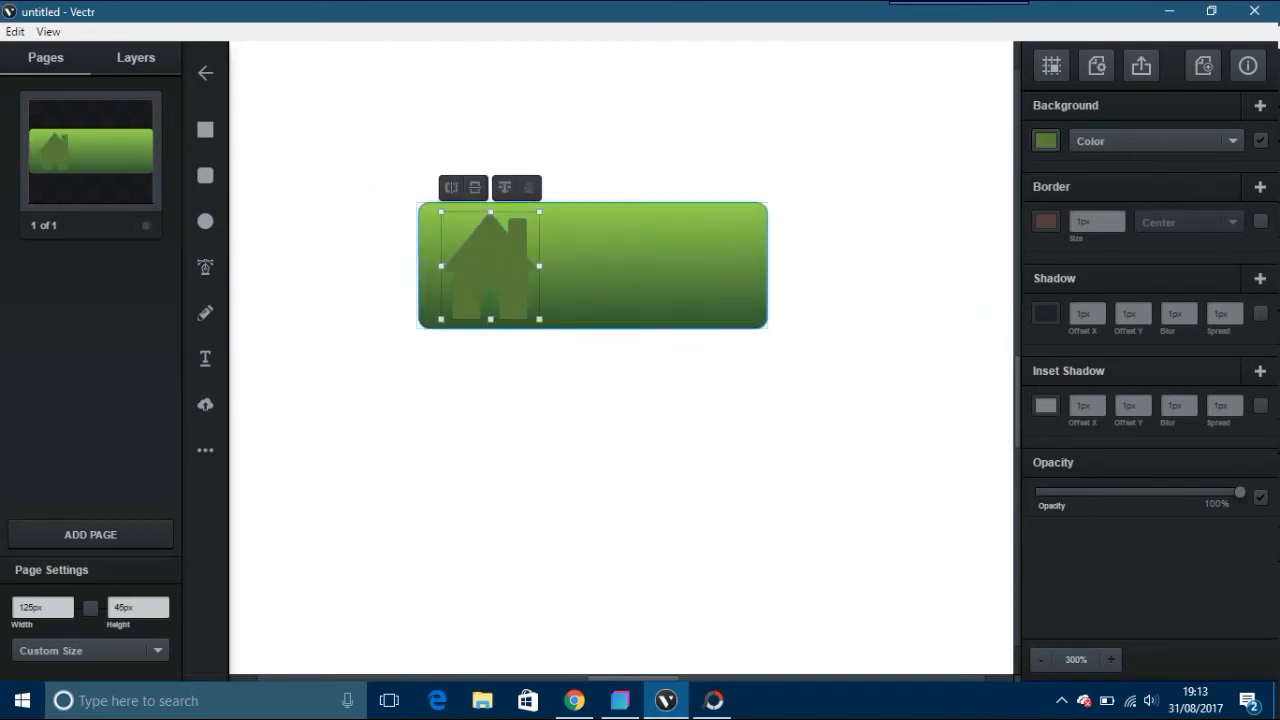
pyautogui.click(1044, 140)
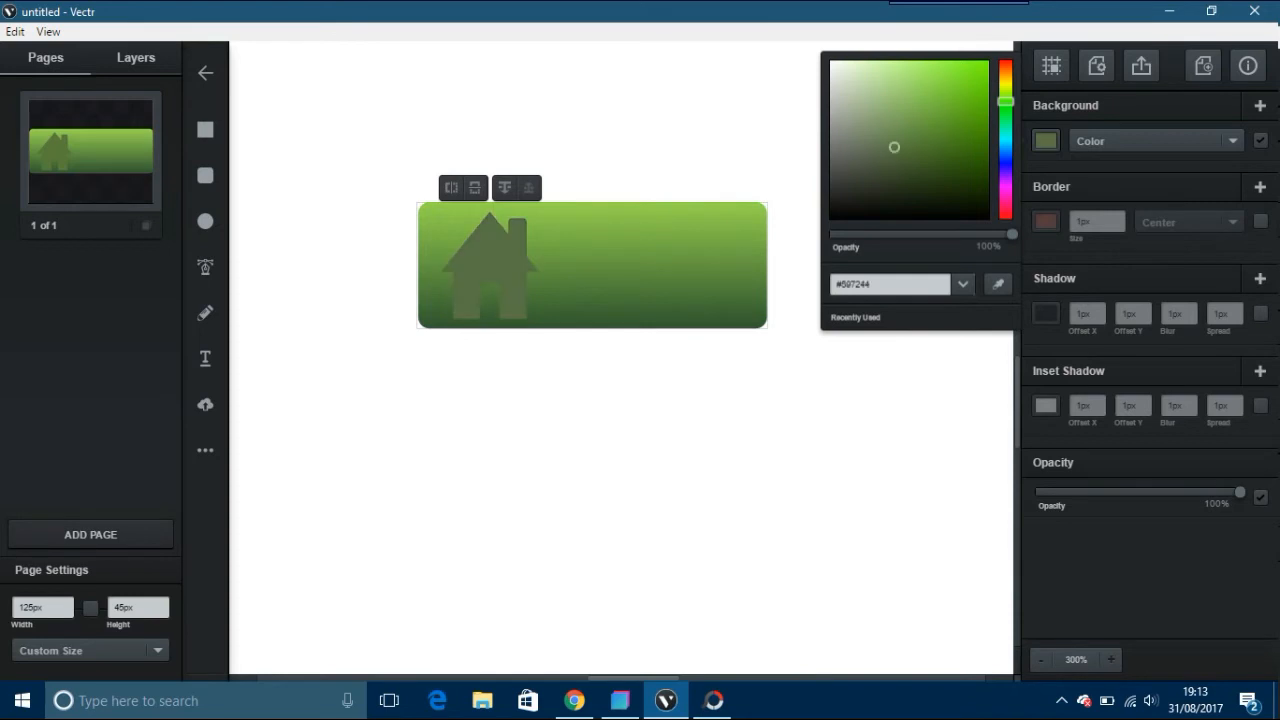
pyautogui.click(490, 264)
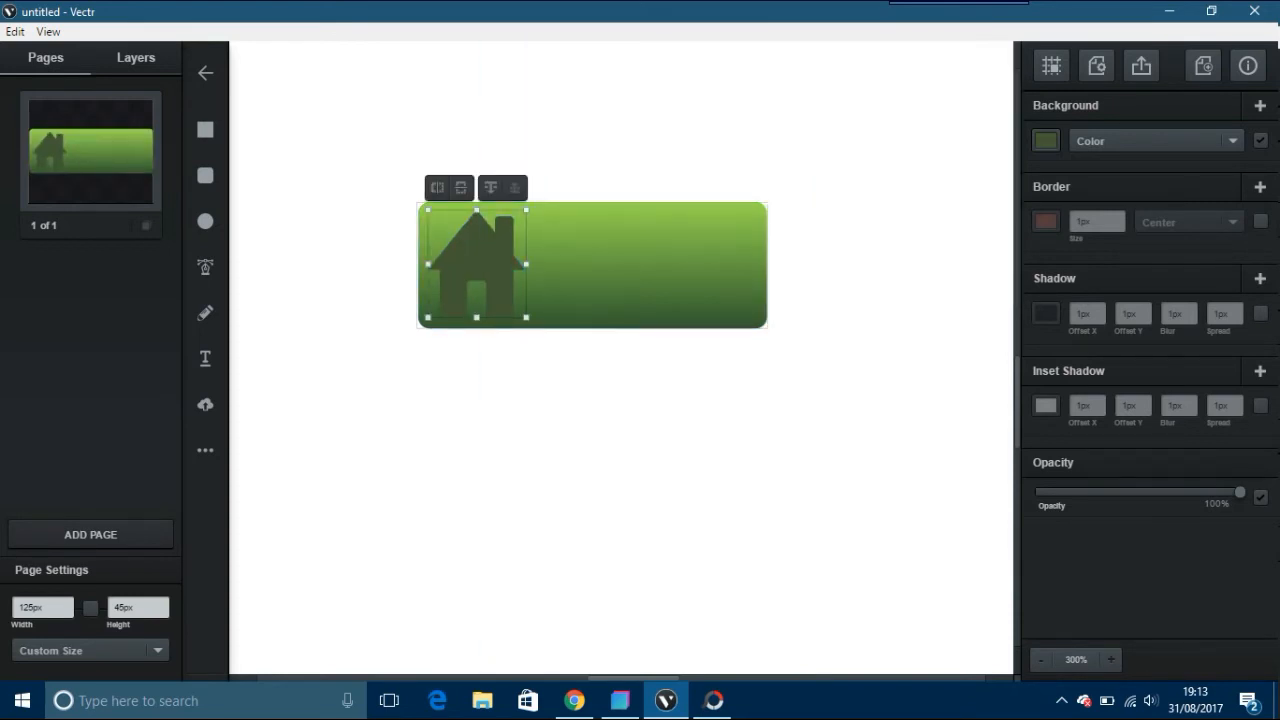
# Make the house icon's fill near-black, then deselect to view the button.
pyautogui.click(1044, 140)
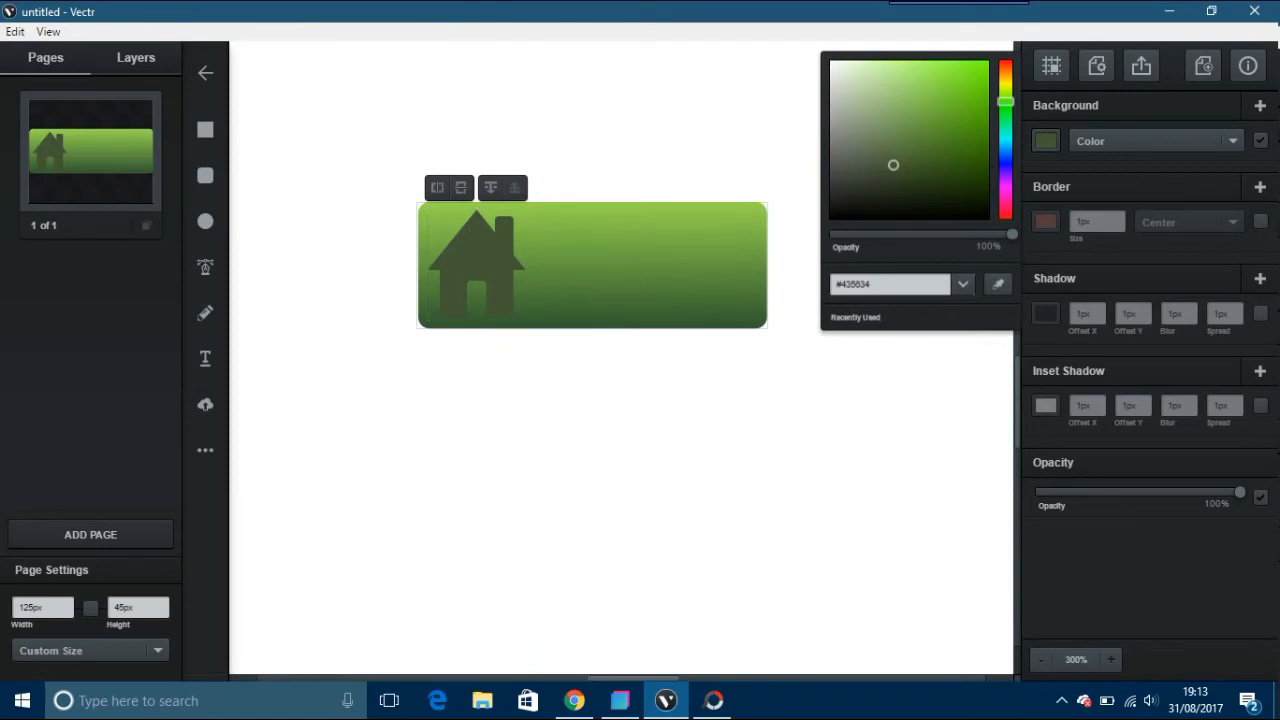
pyautogui.click(960, 184)
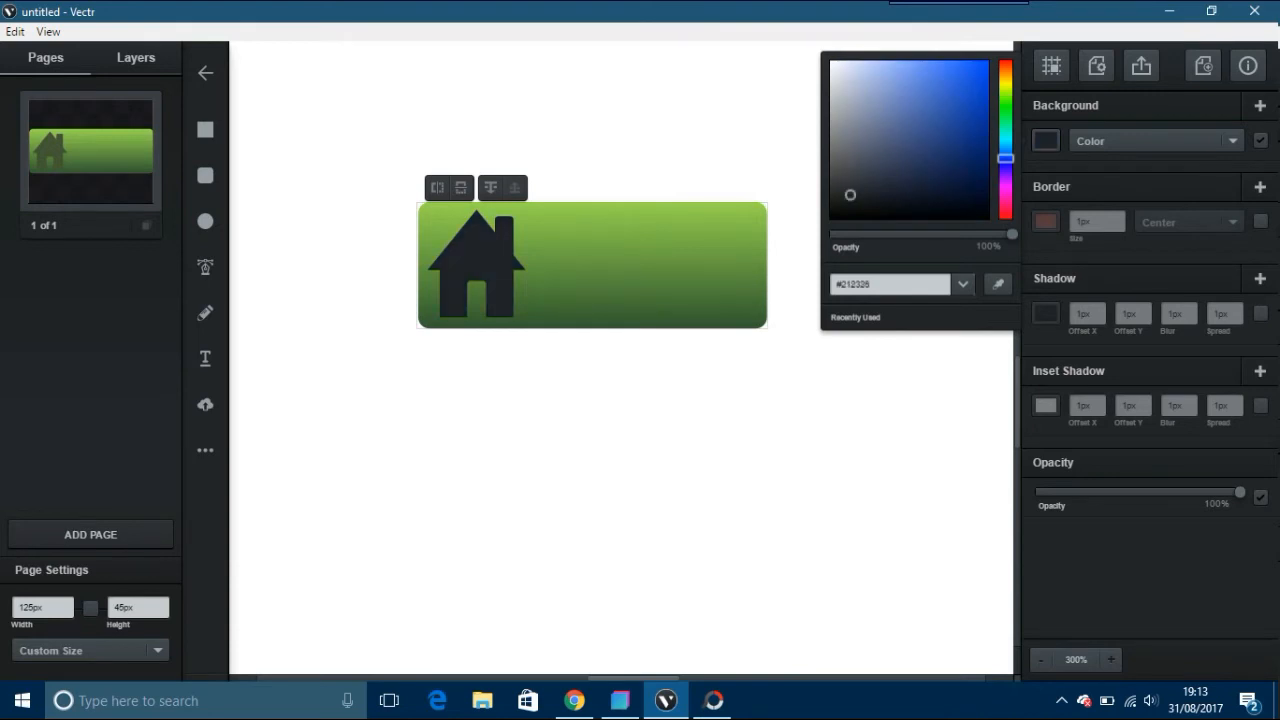
pyautogui.click(852, 204)
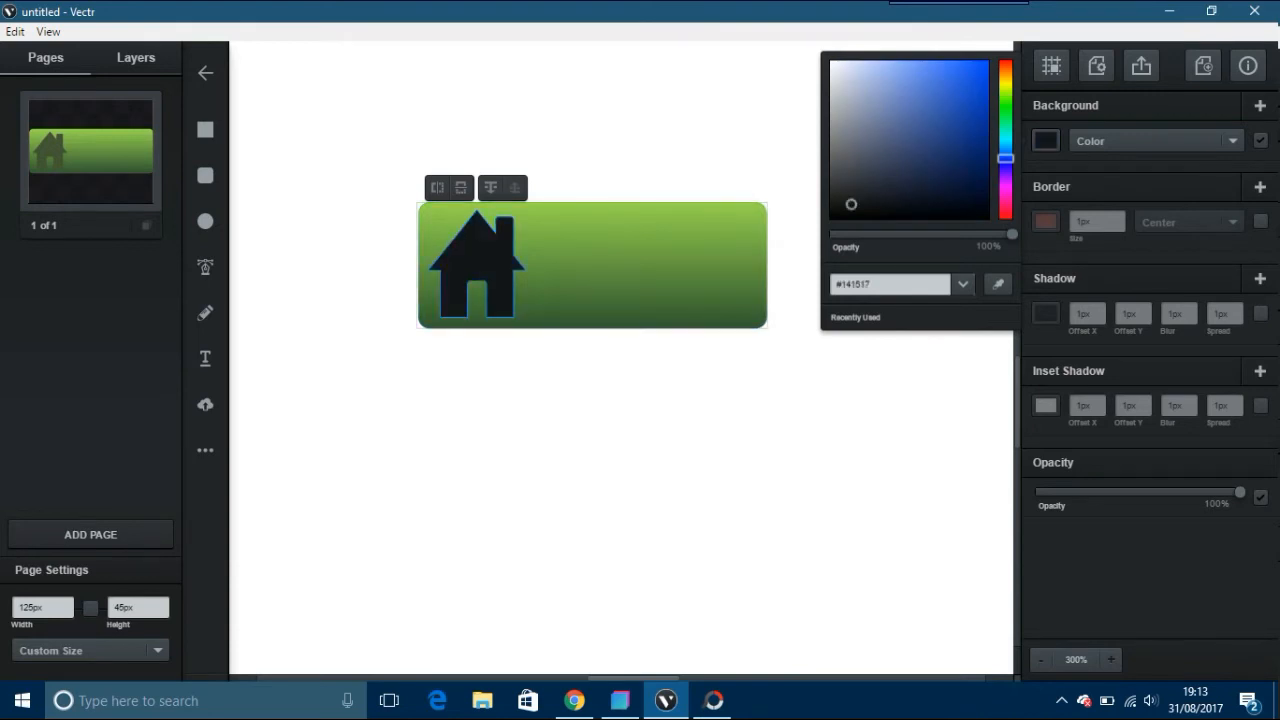
pyautogui.click(476, 264)
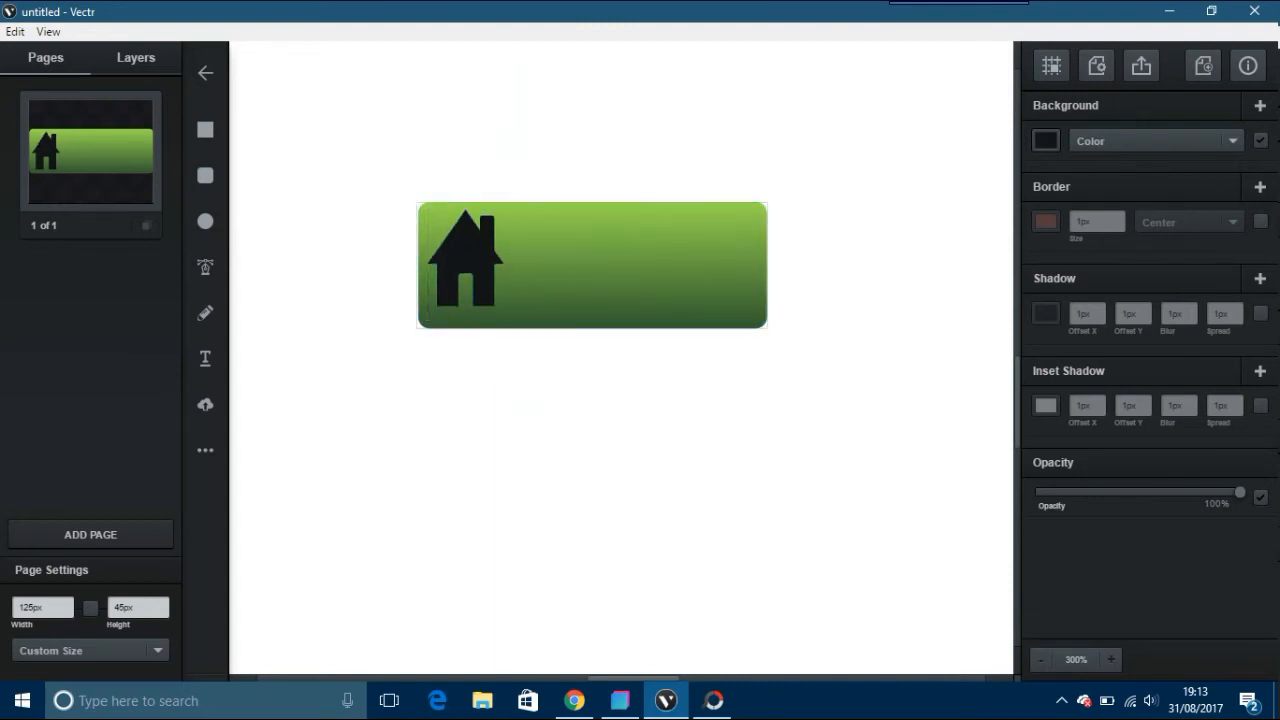
pyautogui.click(464, 256)
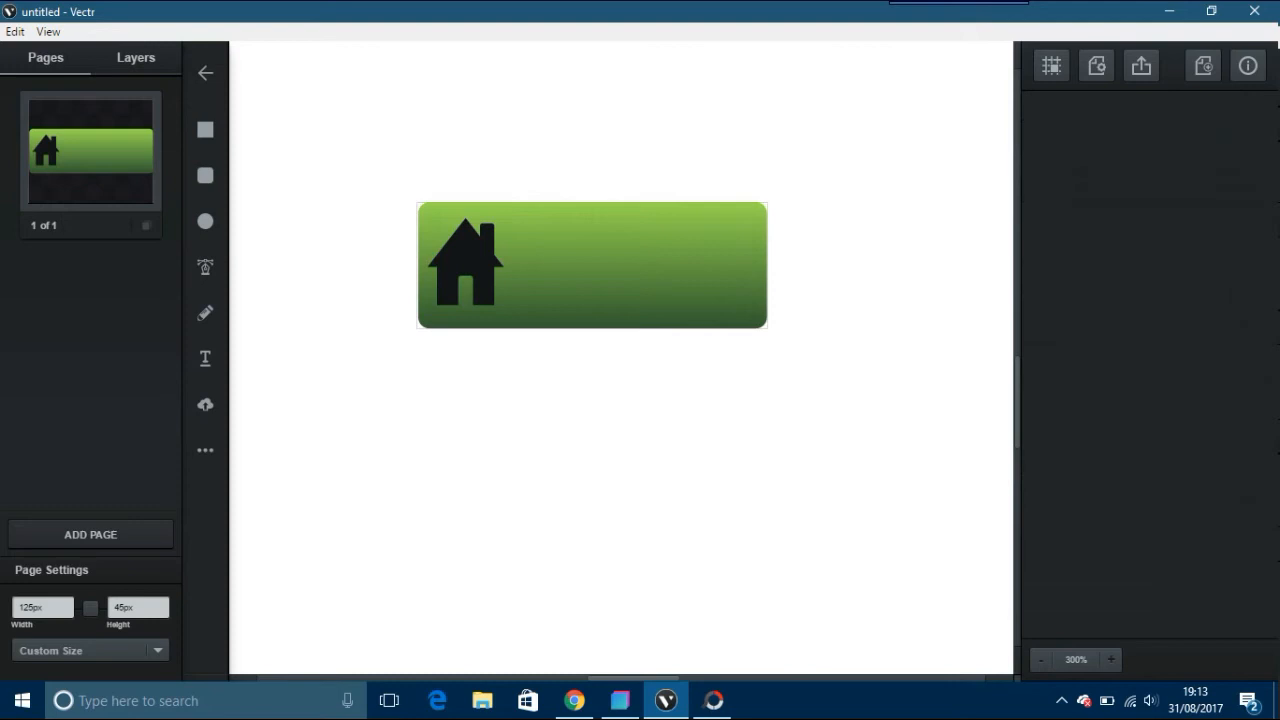
pyautogui.moveTo(204, 358)
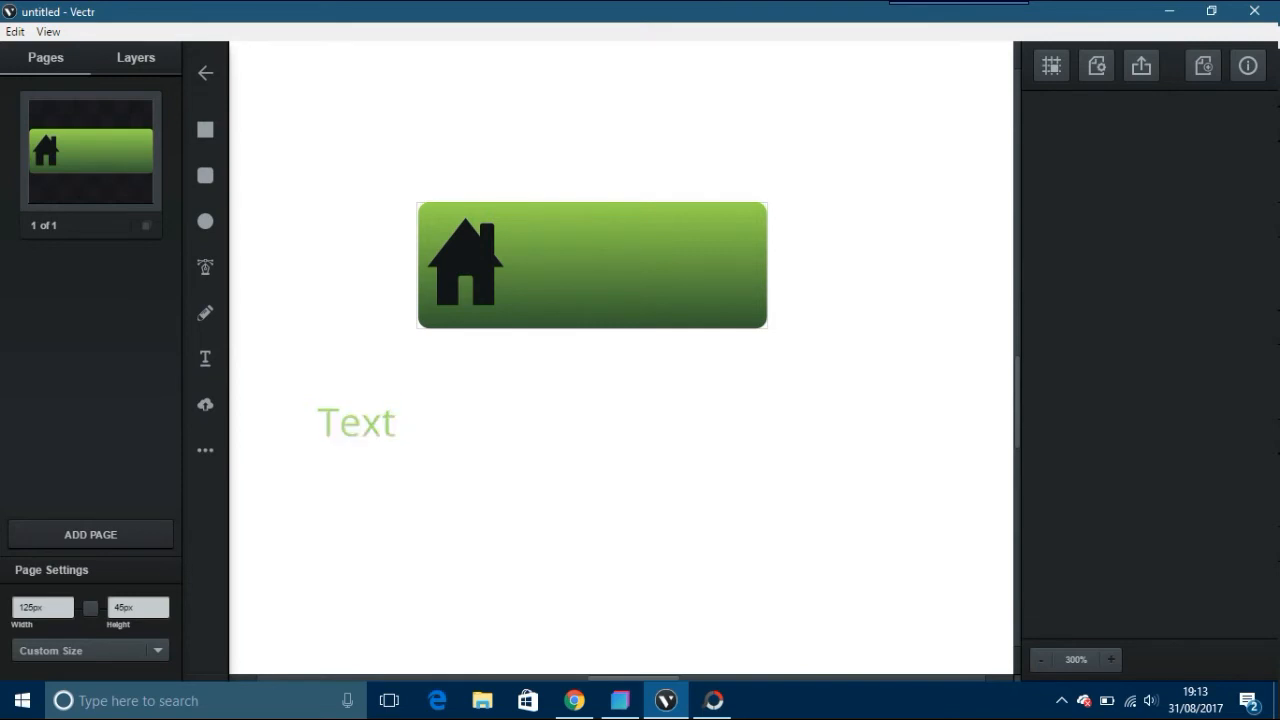
# Add a Text label and move it onto the green button beside the house icon.
pyautogui.click(356, 420)
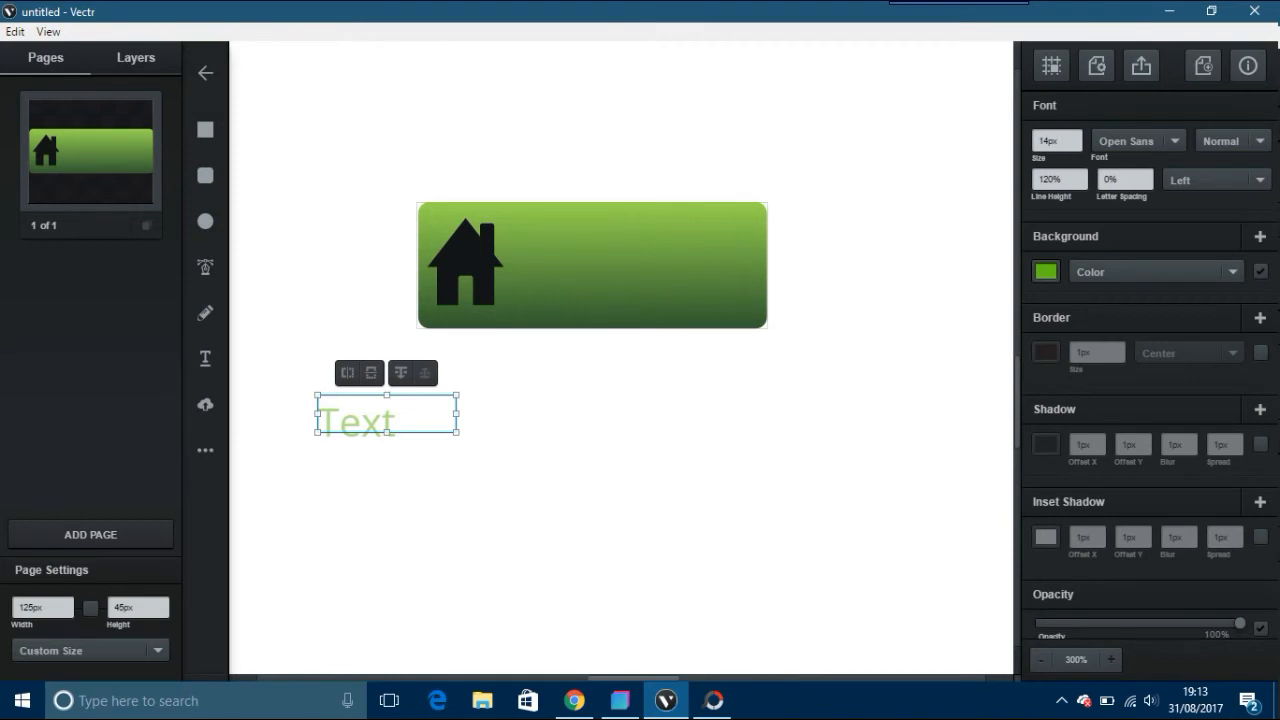
pyautogui.moveTo(384, 420); pyautogui.dragTo(590, 264)
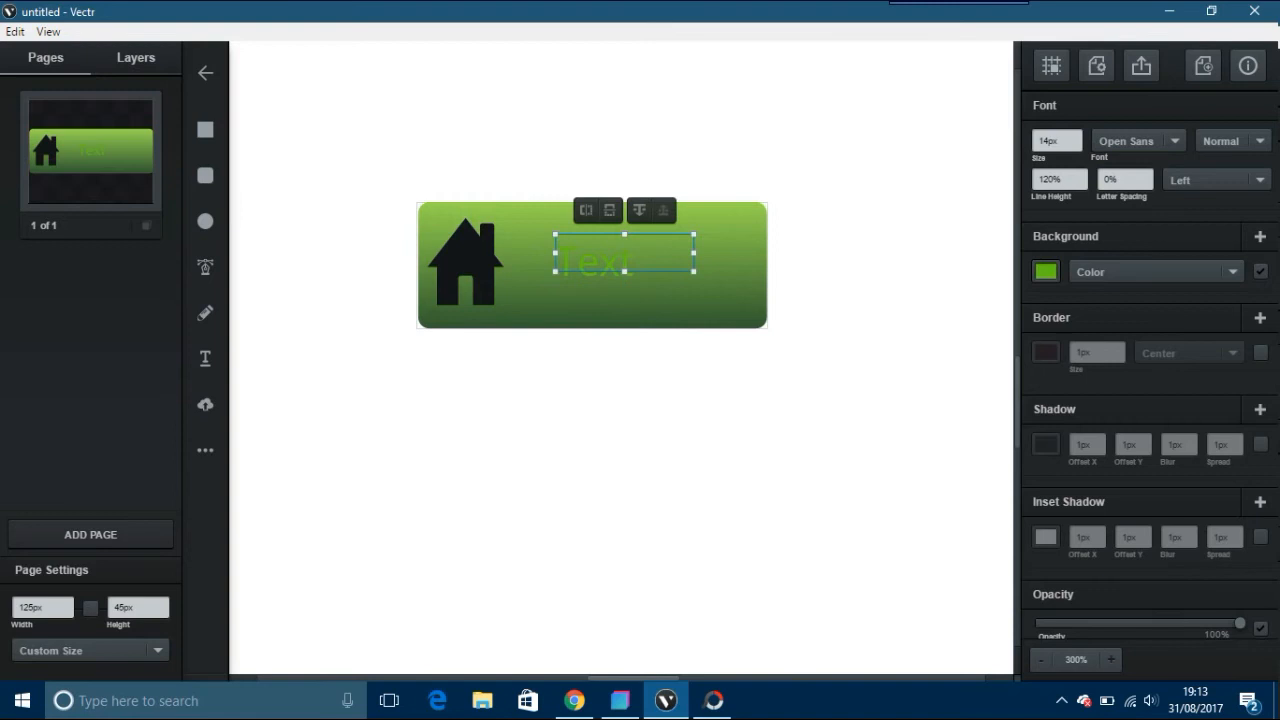
pyautogui.doubleClick(592, 260)
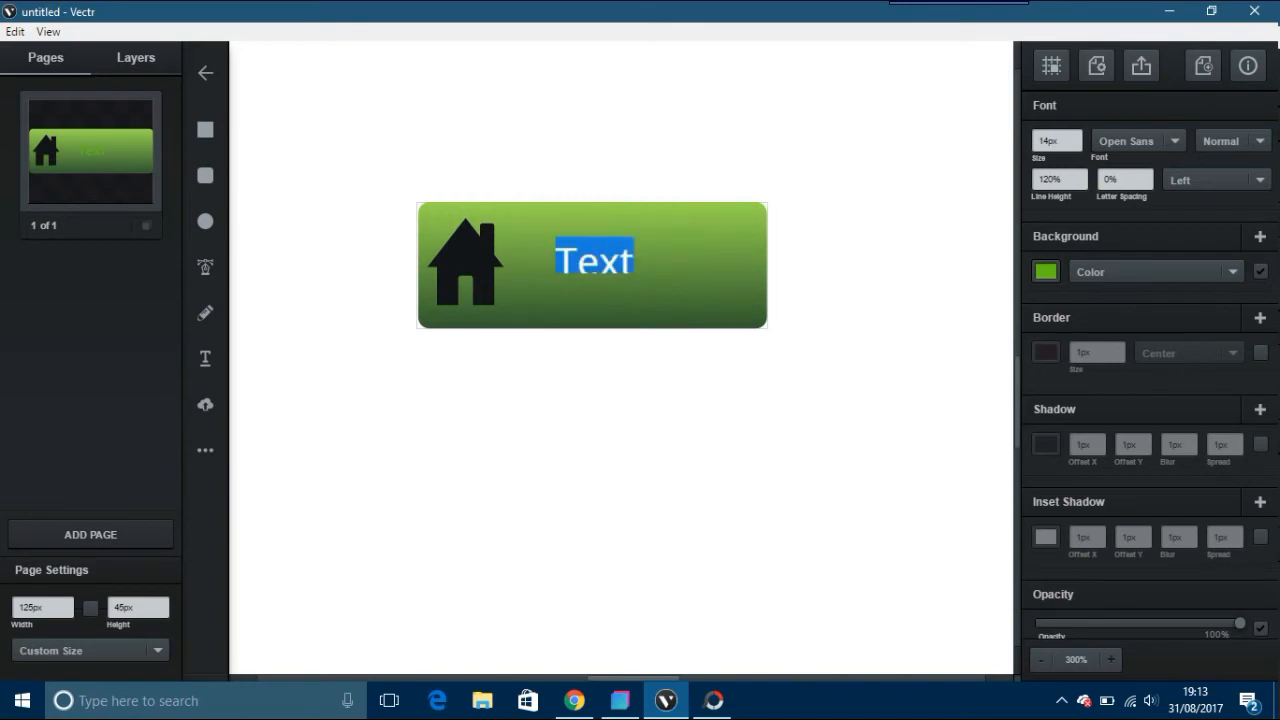
# Replace the placeholder label with the word HOME.
pyautogui.write('HOME')
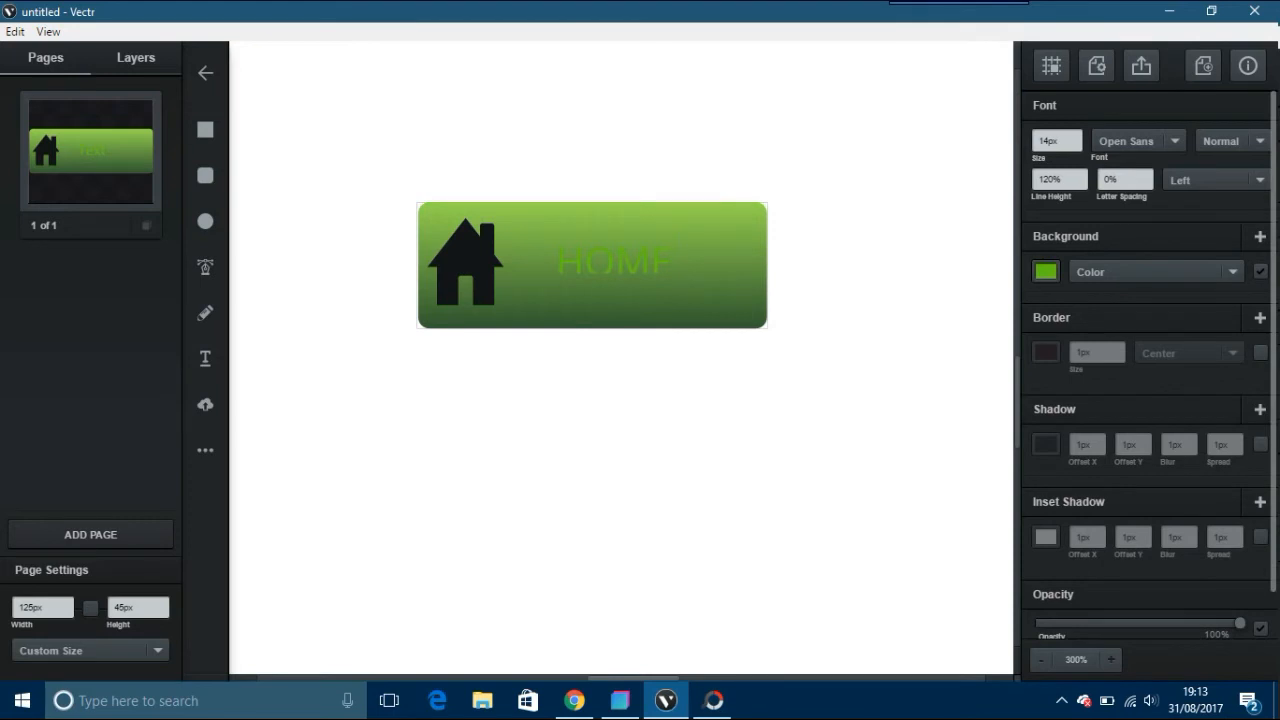
pyautogui.click(1044, 272)
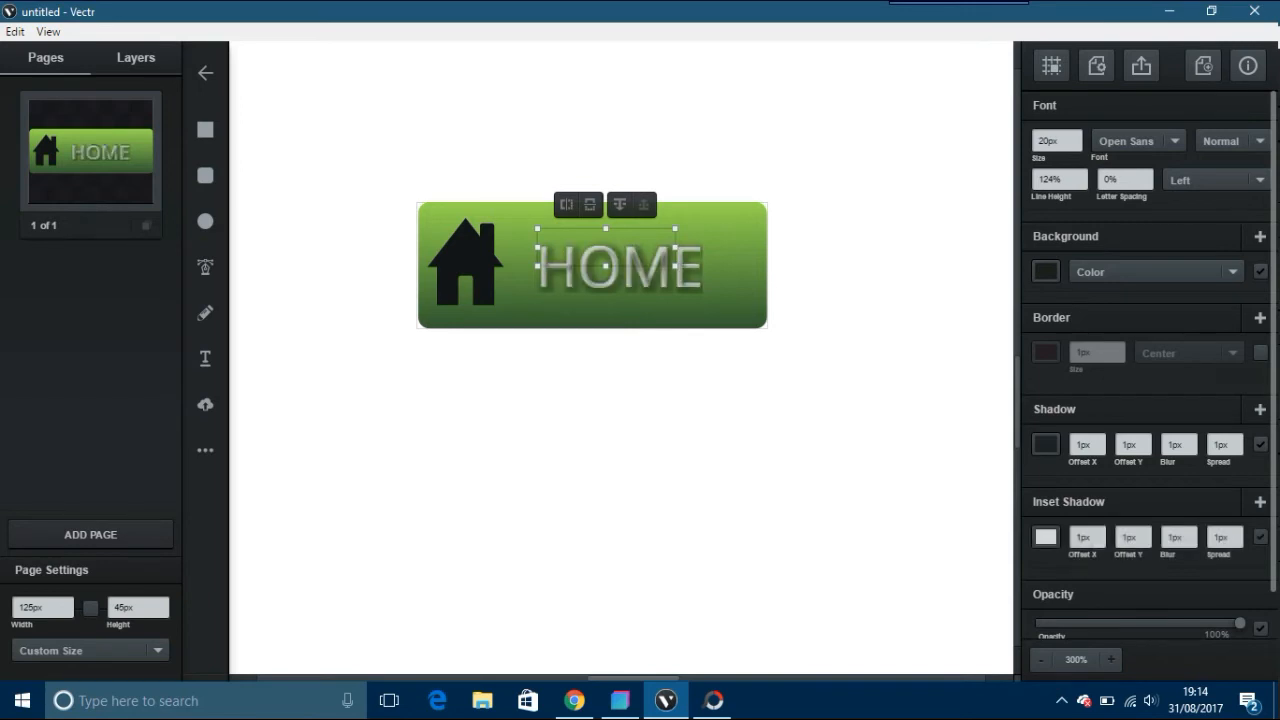
# Give HOME a dark blue inset shadow, deselect to view the finished button.
pyautogui.click(1044, 272)
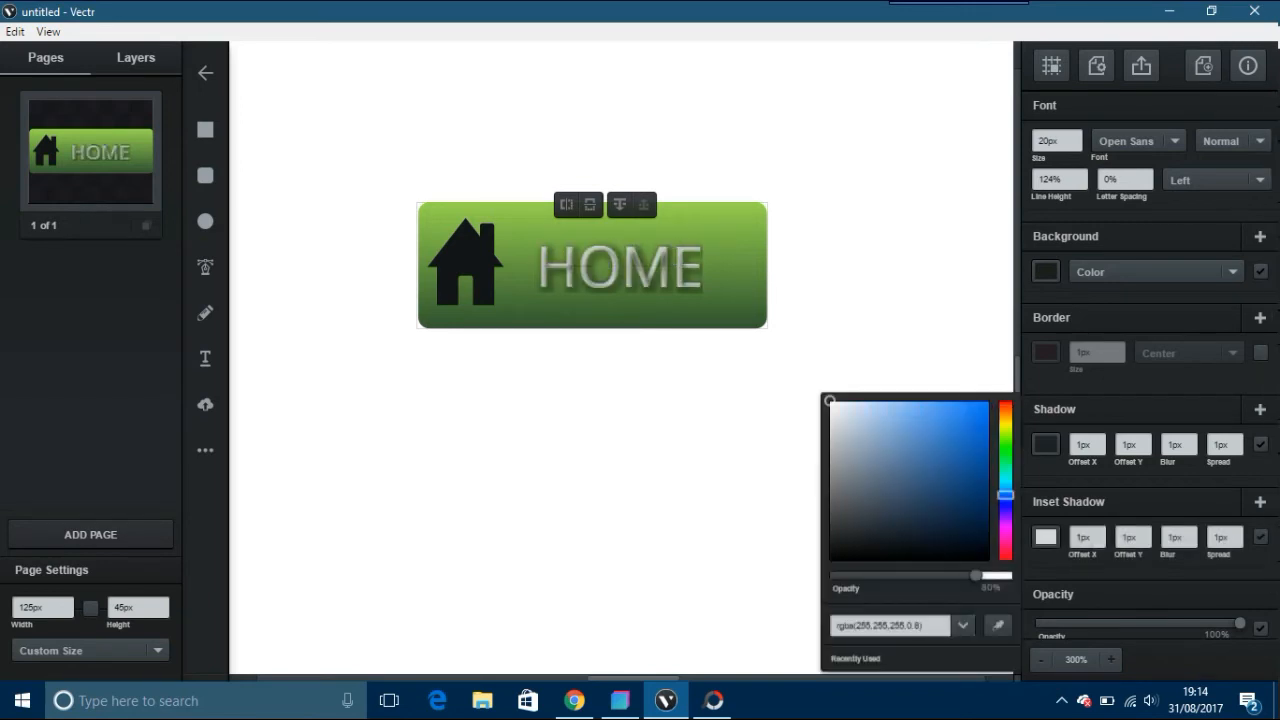
pyautogui.click(936, 488)
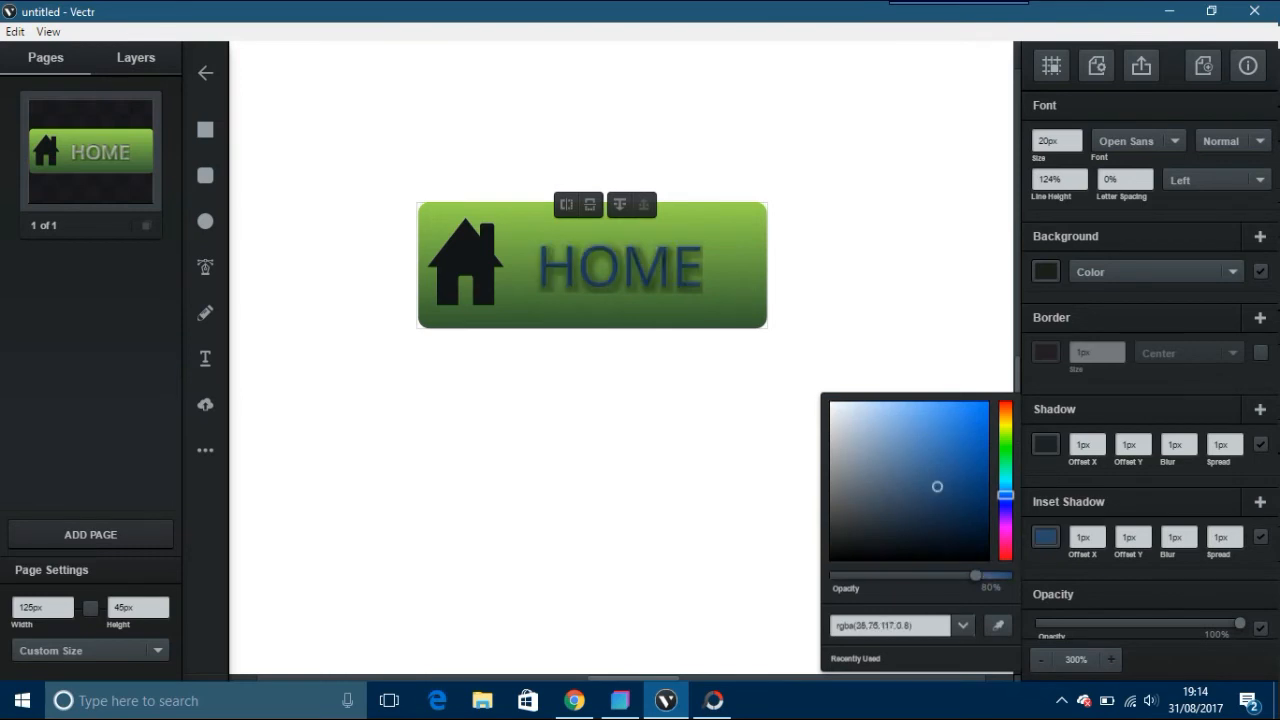
pyautogui.click(600, 500)
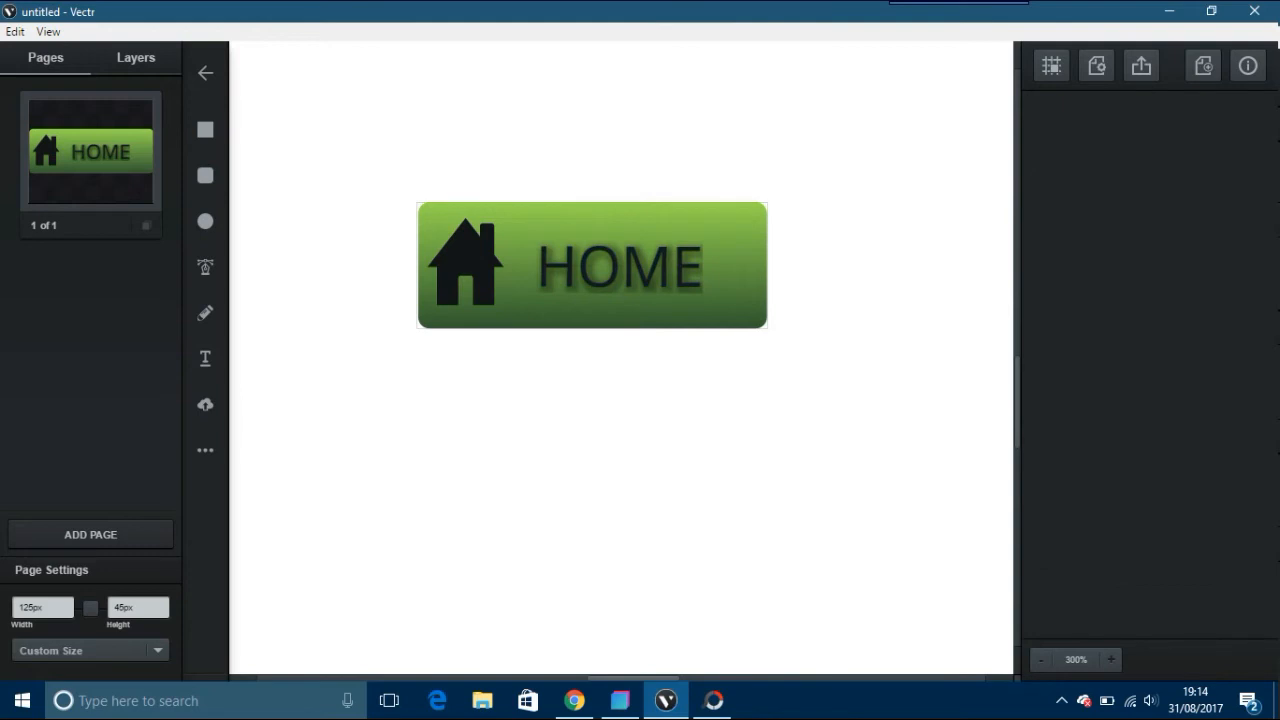
pyautogui.click(464, 264)
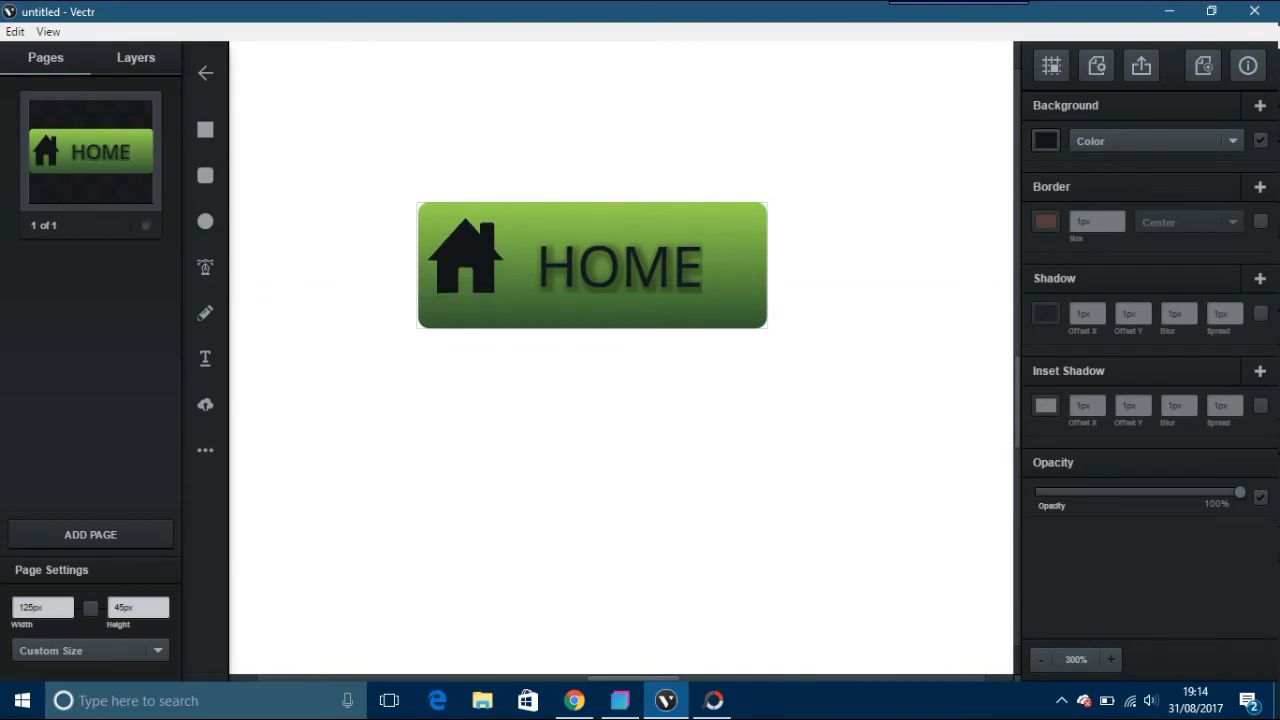
pyautogui.click(464, 258)
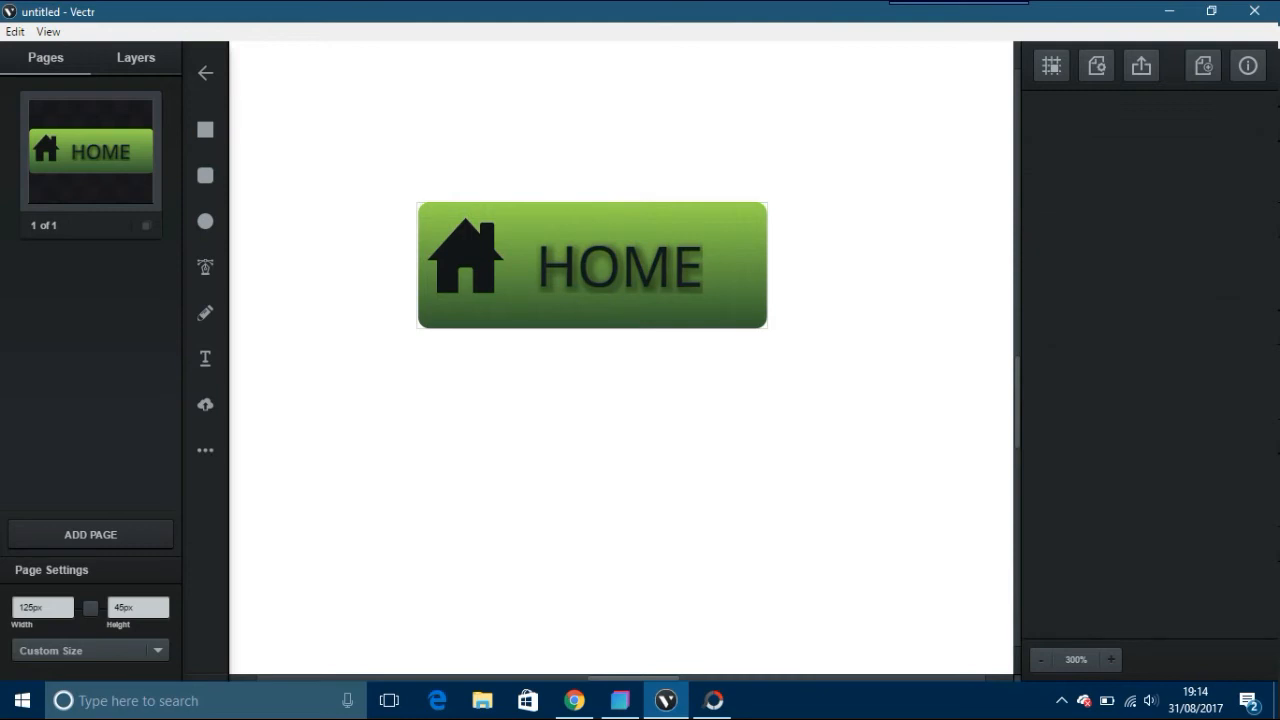
pyautogui.click(1140, 64)
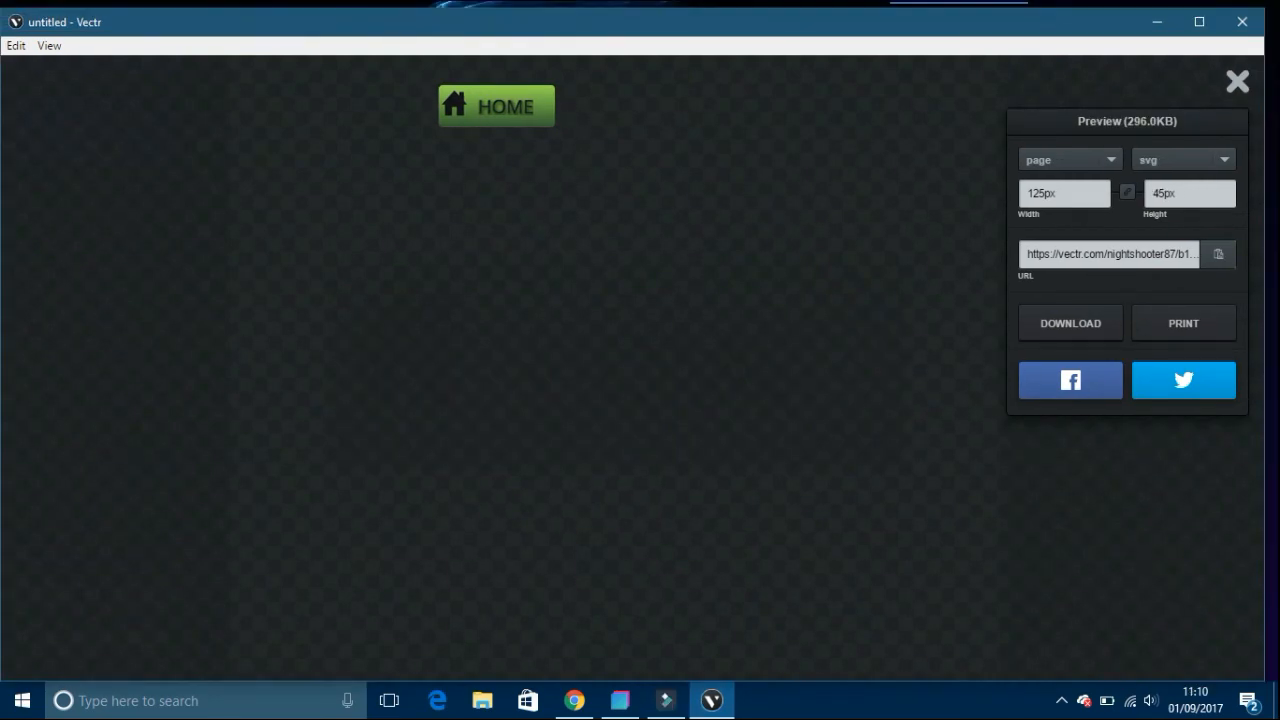
# Export the button as PNG and save it to the desktop as home.png.
pyautogui.click(1182, 160)
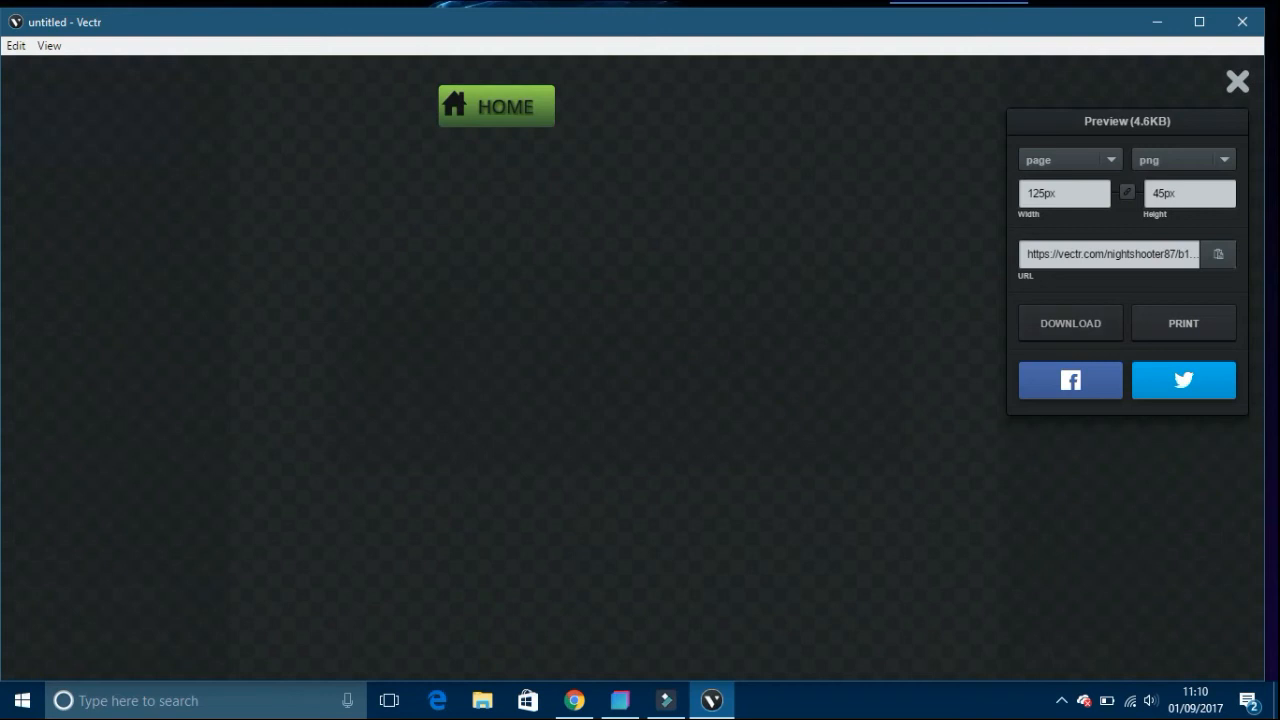
pyautogui.click(1070, 322)
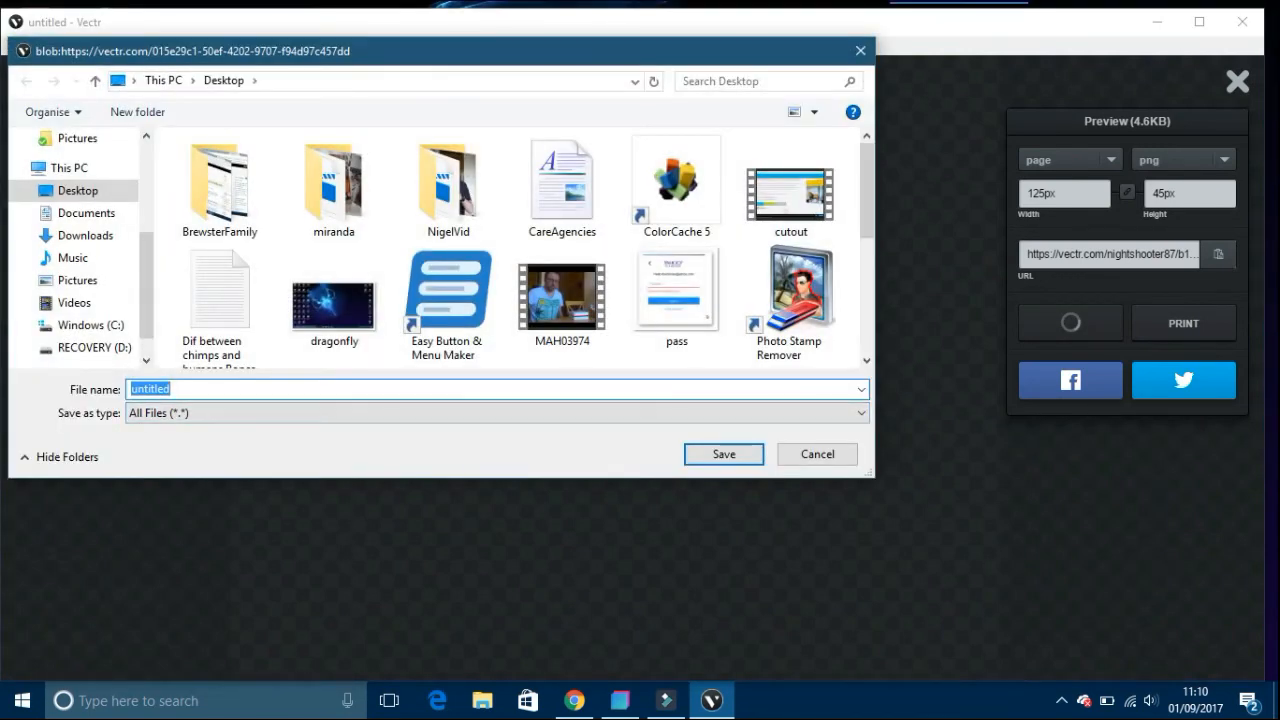
pyautogui.write('home.png')
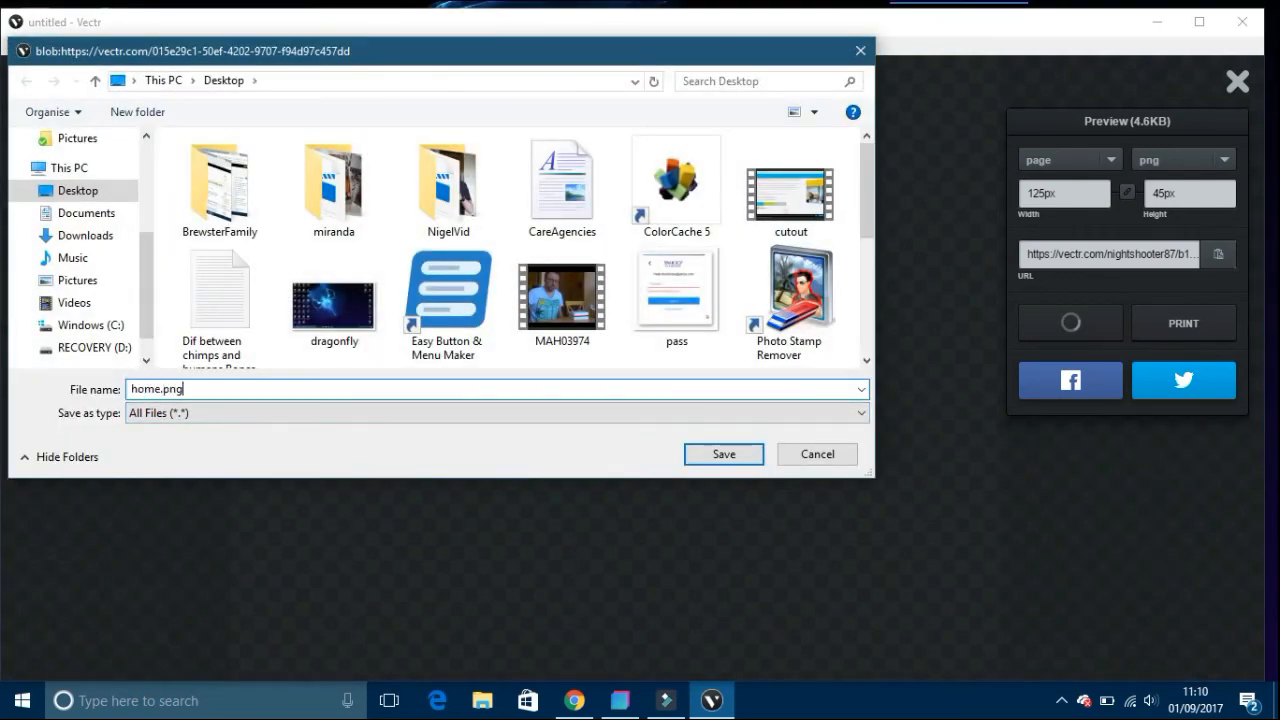
pyautogui.click(724, 454)
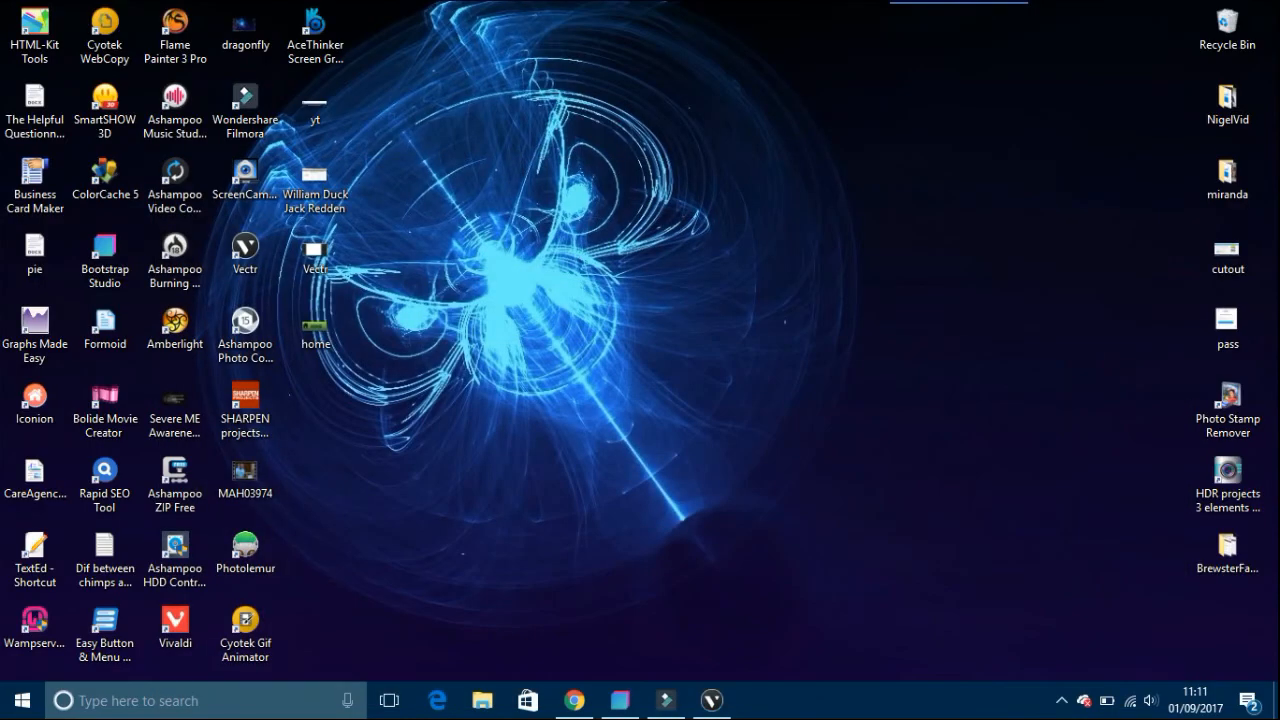
# Remove the 'First Item' label so the nav link shows only the HOME button image.
pyautogui.moveTo(316, 324); pyautogui.dragTo(504, 504)
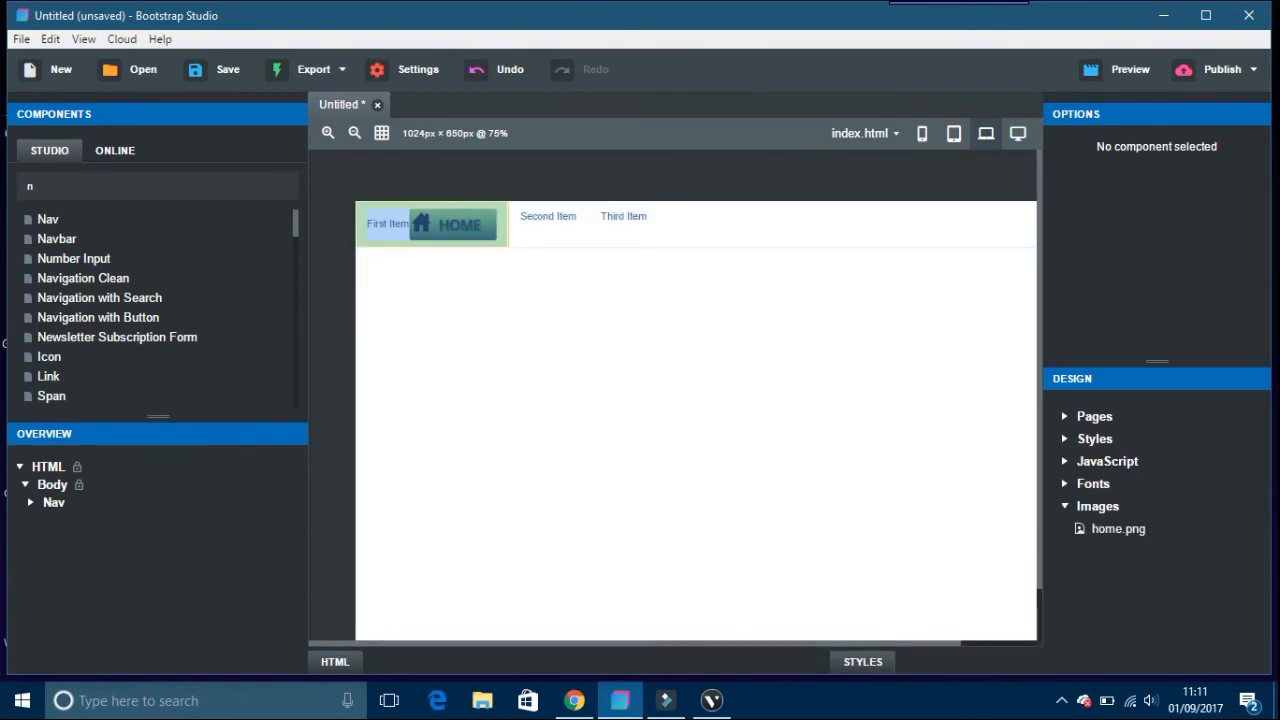
pyautogui.click(460, 224)
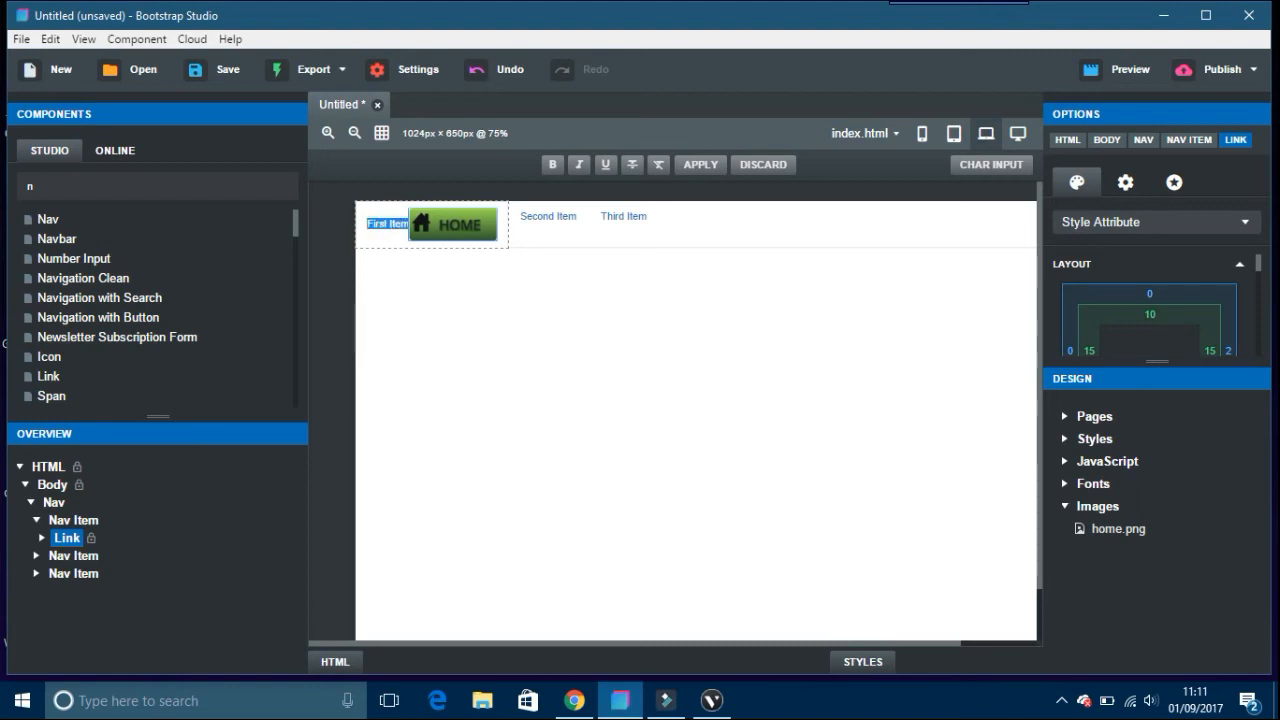
pyautogui.click(410, 224)
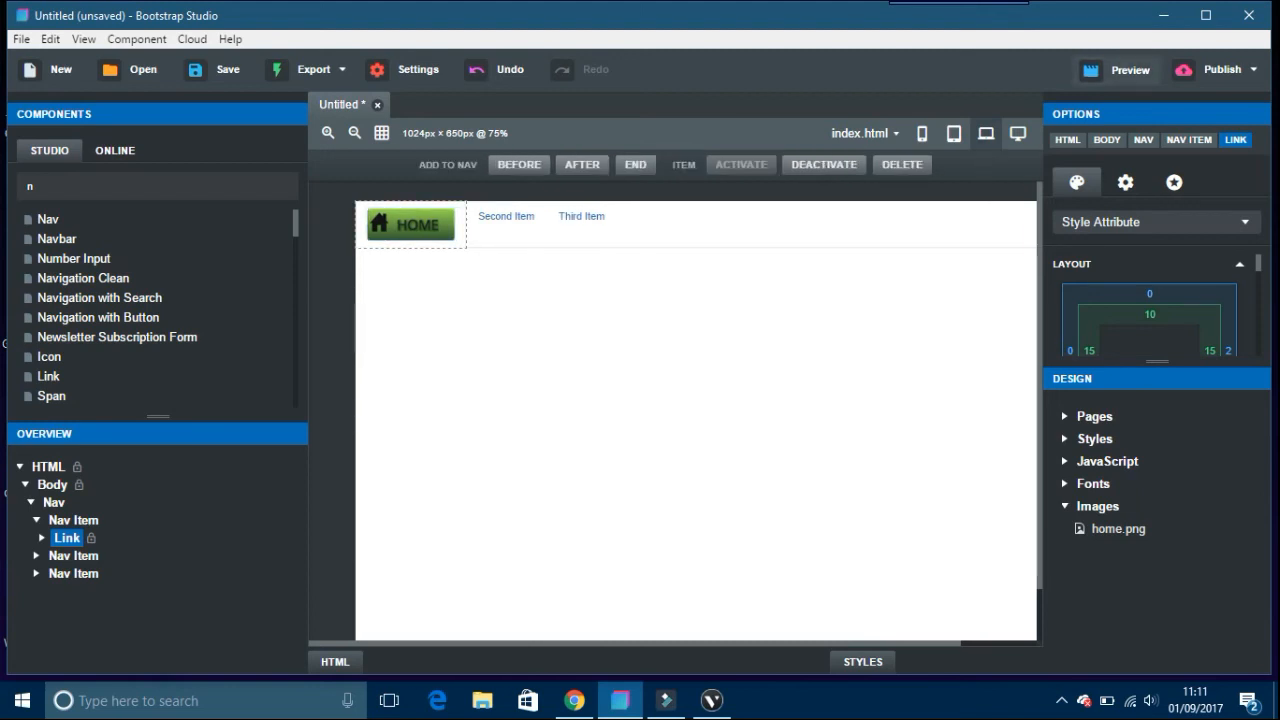
# Enable the live Preview and view the page in the browser.
pyautogui.click(1130, 68)
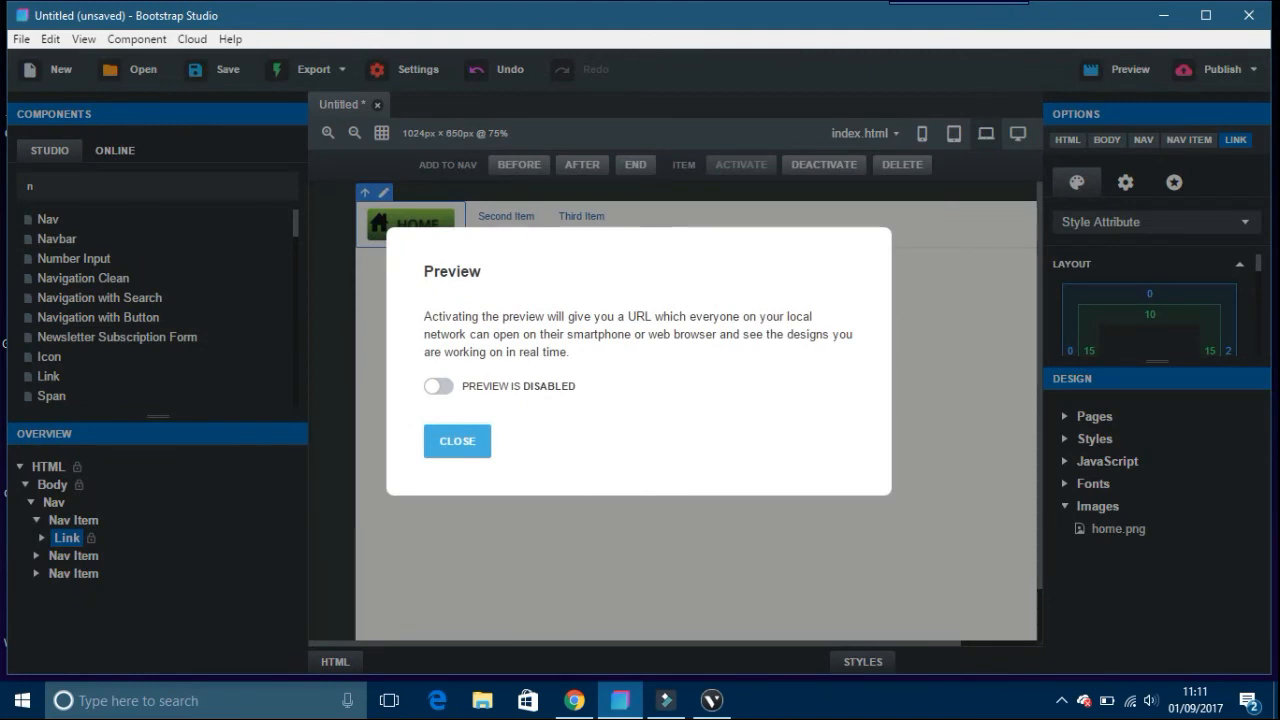
pyautogui.click(438, 386)
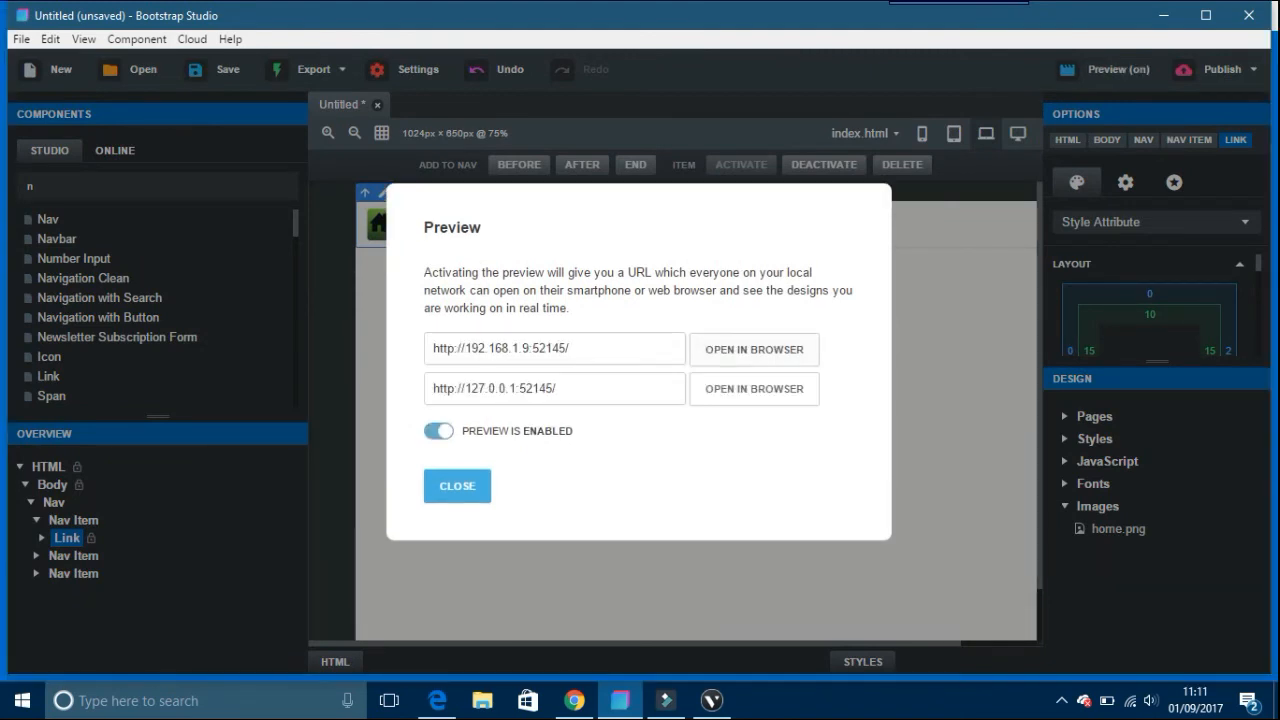
pyautogui.click(754, 348)
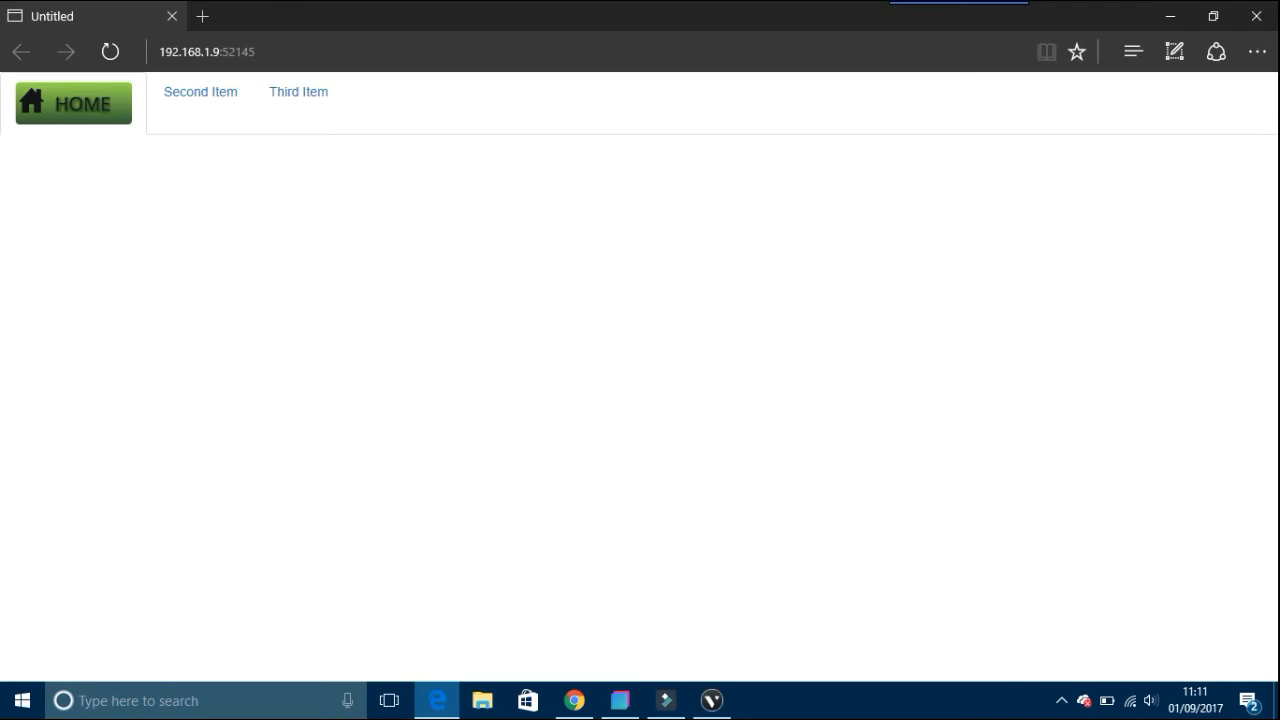
pyautogui.click(712, 700)
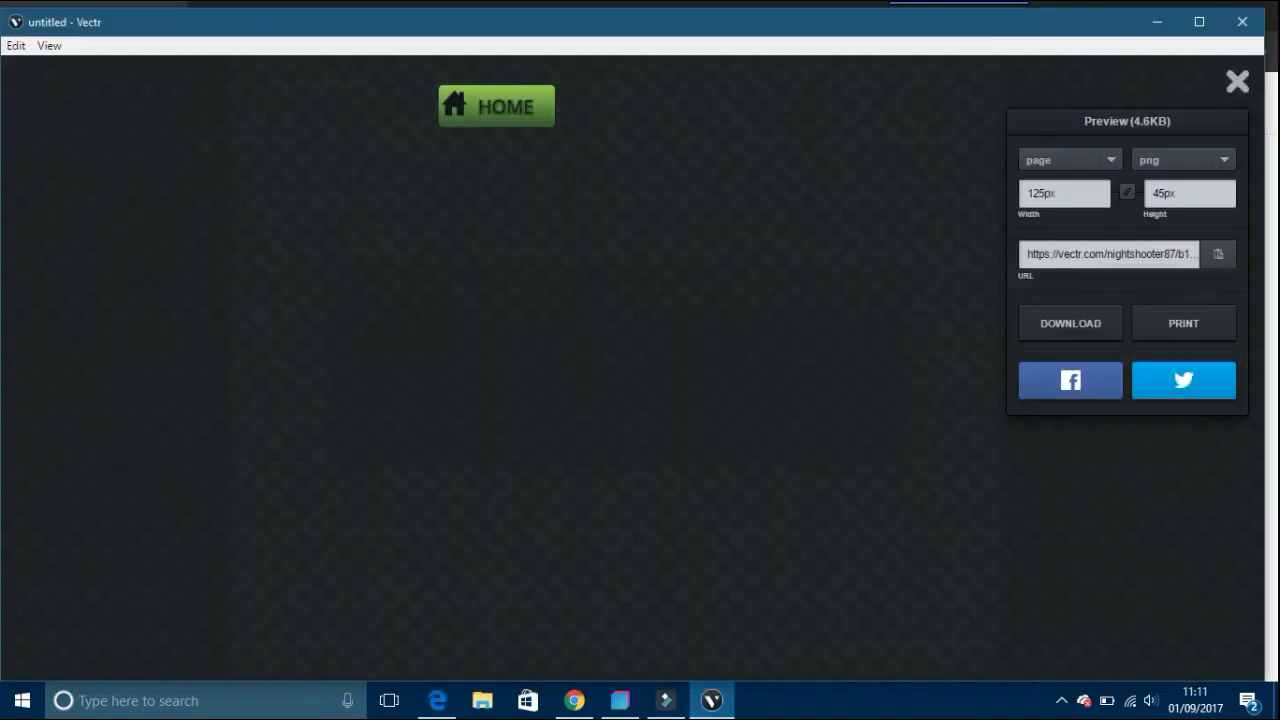
# Close the export preview and show the document's Pages list.
pyautogui.click(1236, 80)
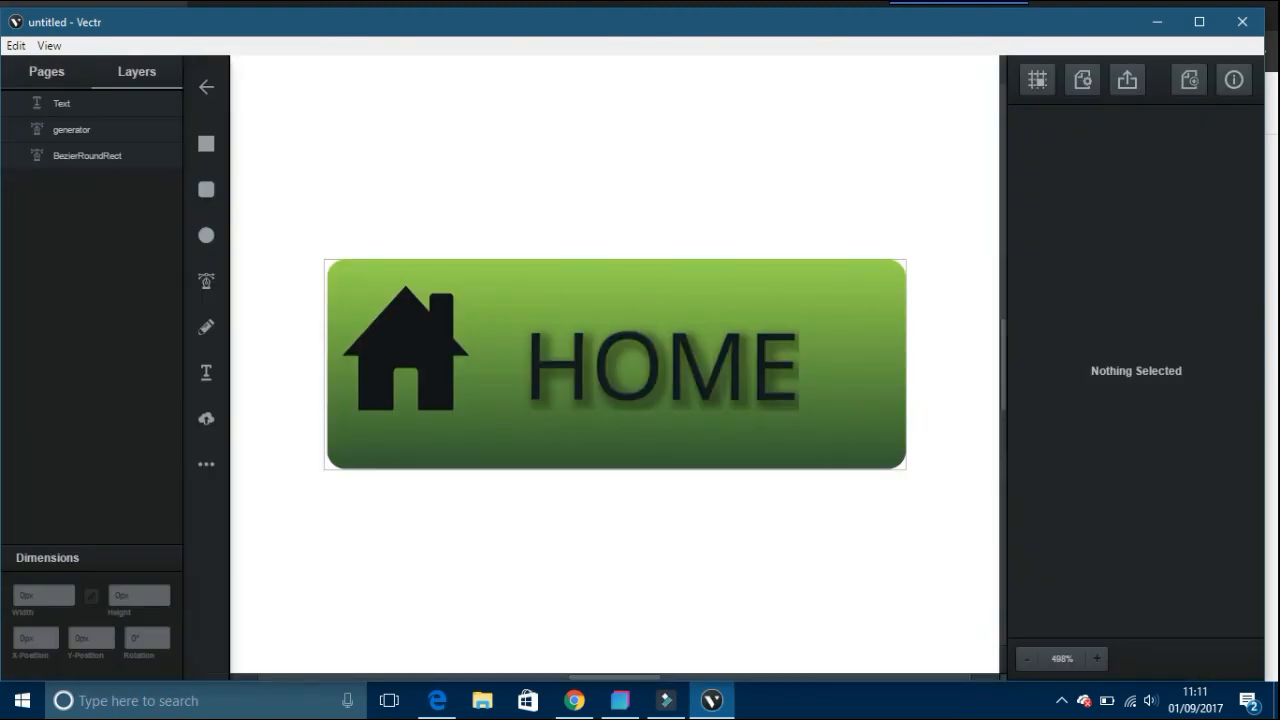
pyautogui.click(1026, 658)
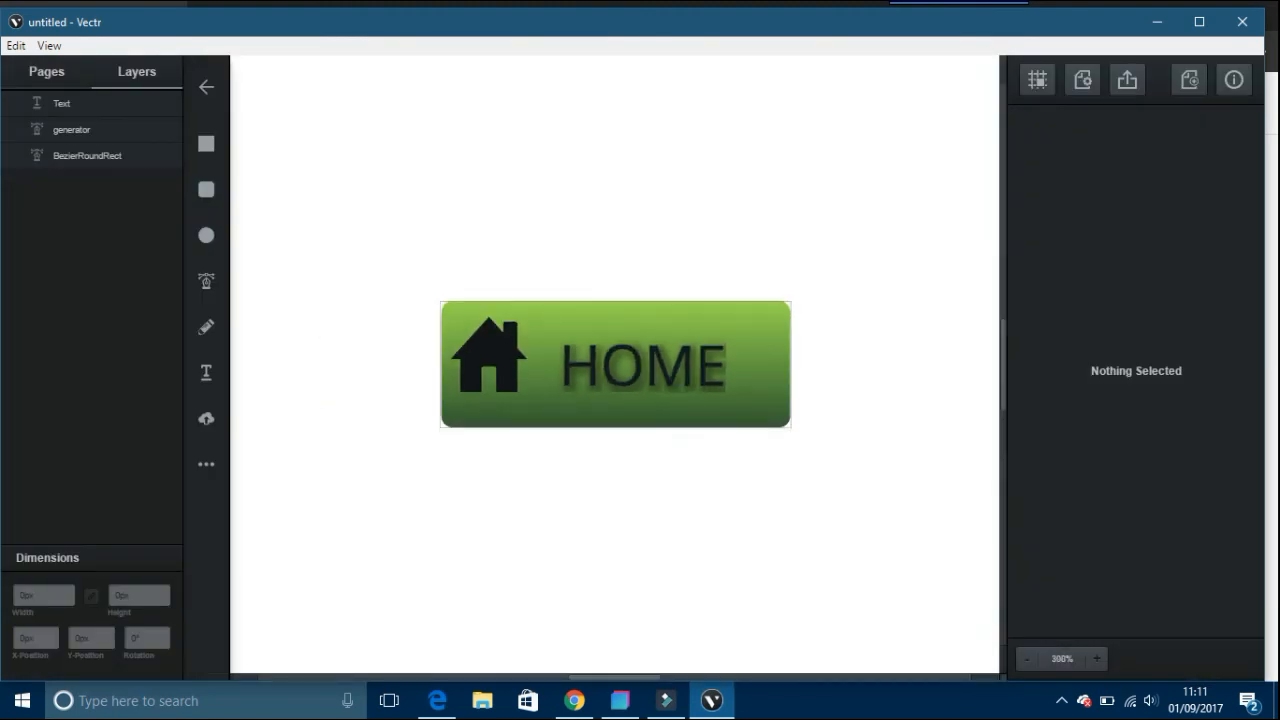
pyautogui.click(1026, 658)
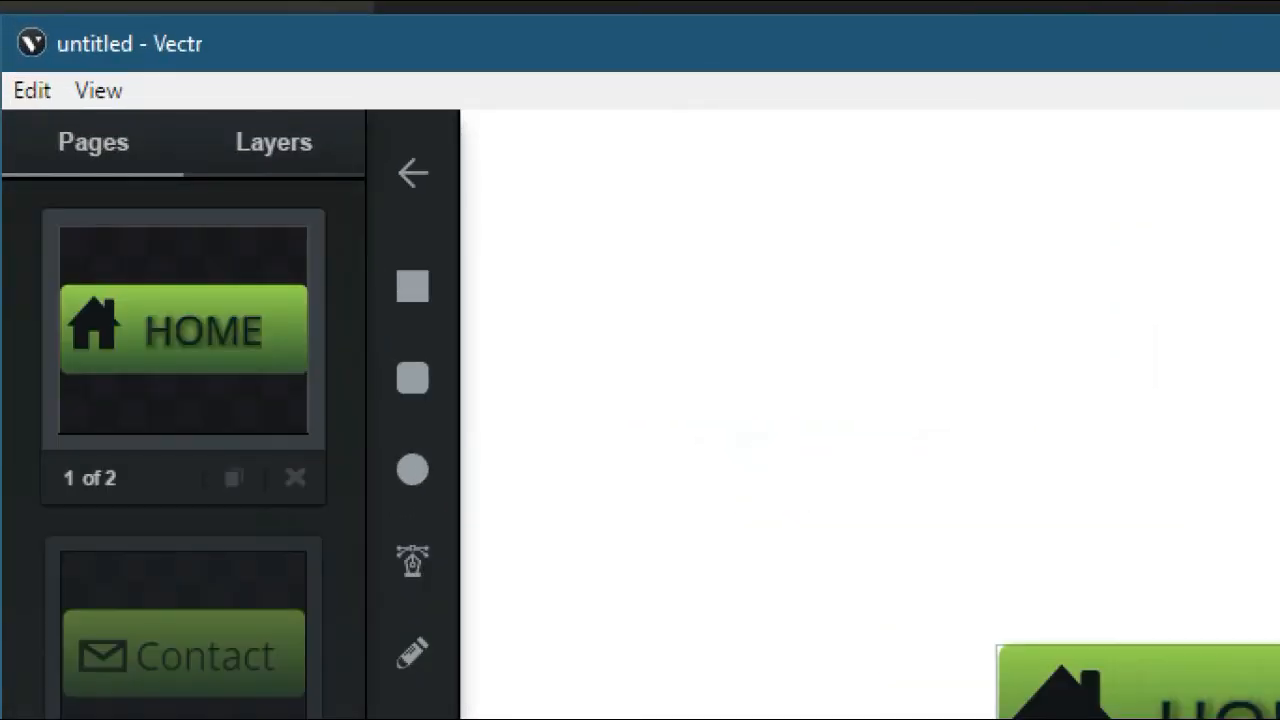
pyautogui.scroll(-3)
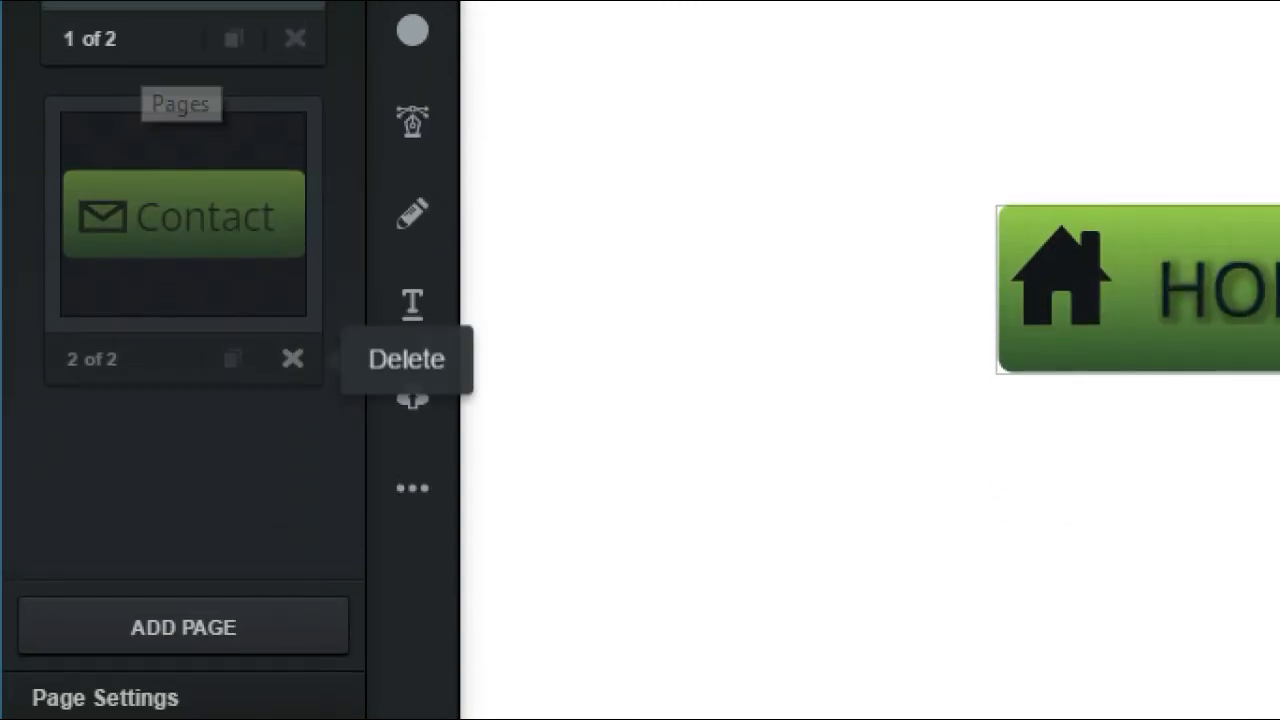
# Delete the Contact page and duplicate the HOME page in its place.
pyautogui.click(292, 358)
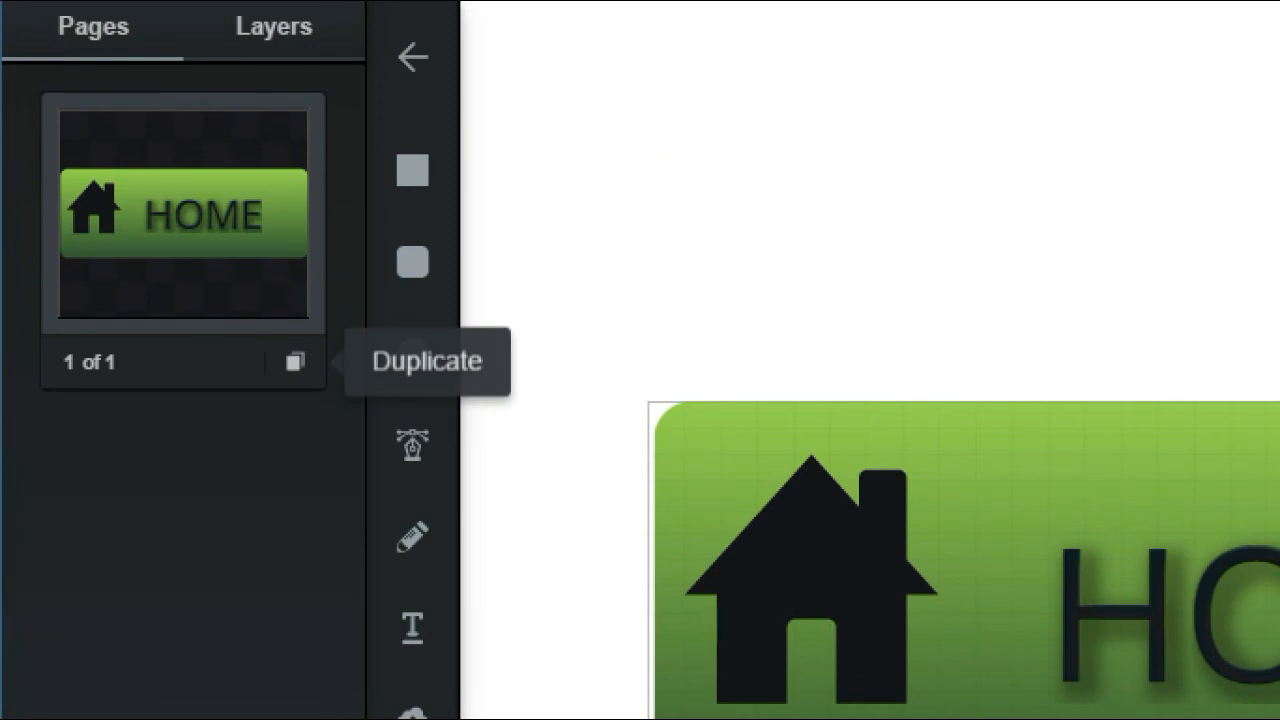
pyautogui.click(294, 360)
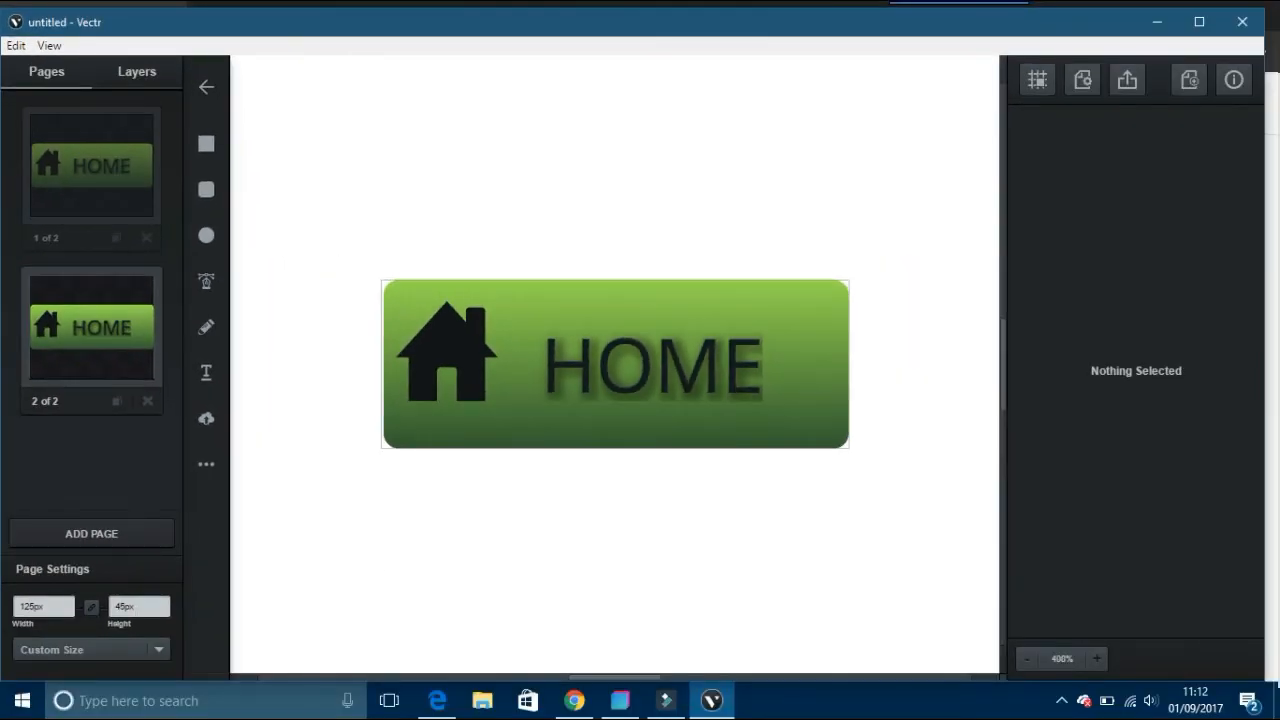
# Delete the house icon from the second page's button.
pyautogui.click(1026, 658)
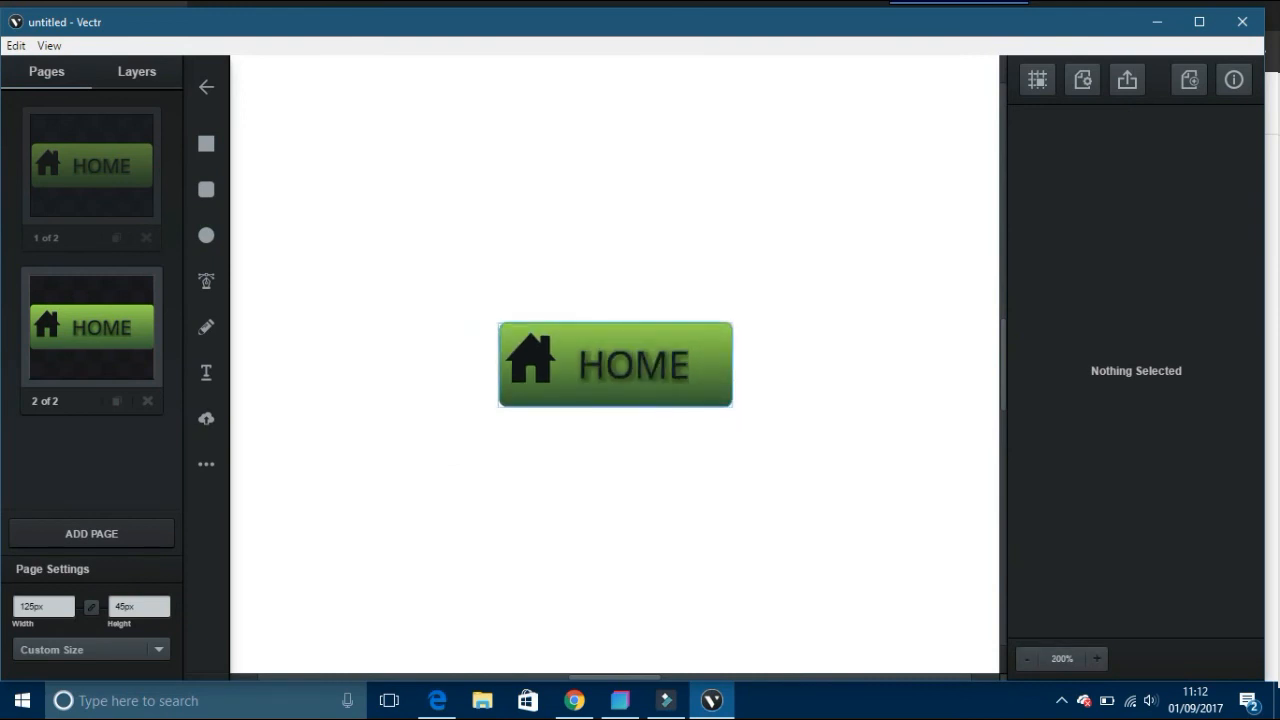
pyautogui.click(530, 362)
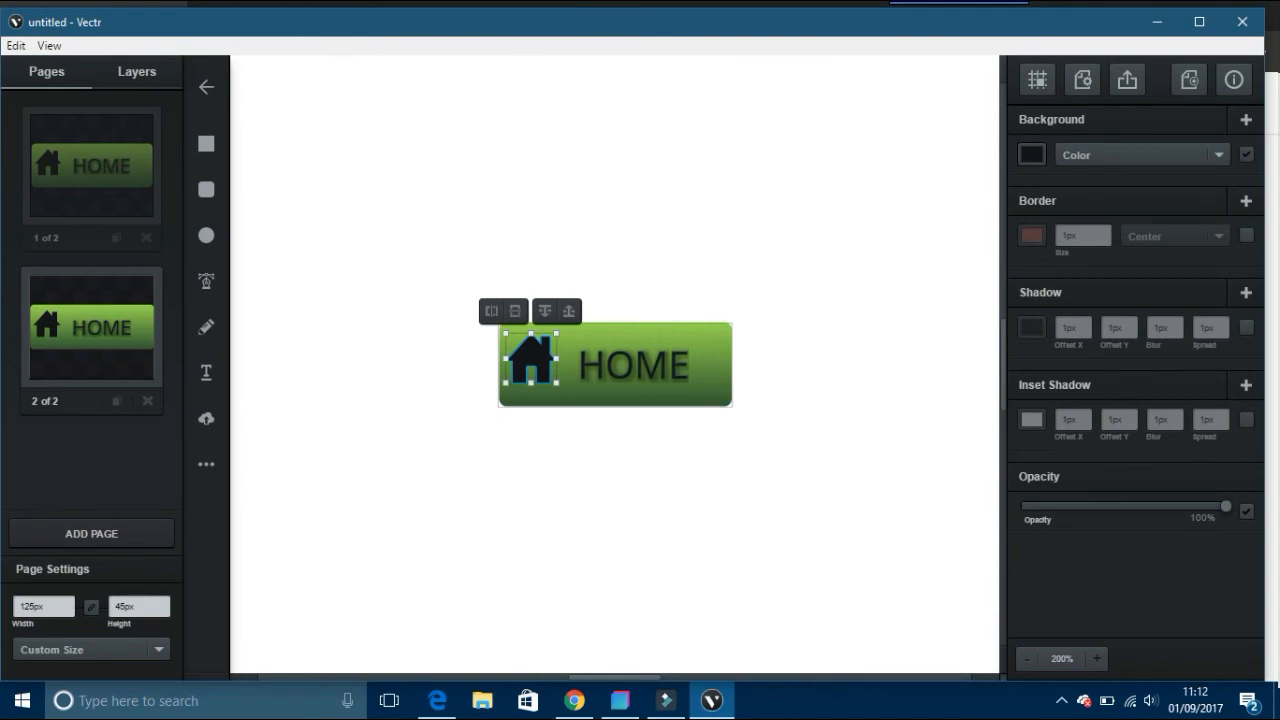
pyautogui.rightClick(540, 364)
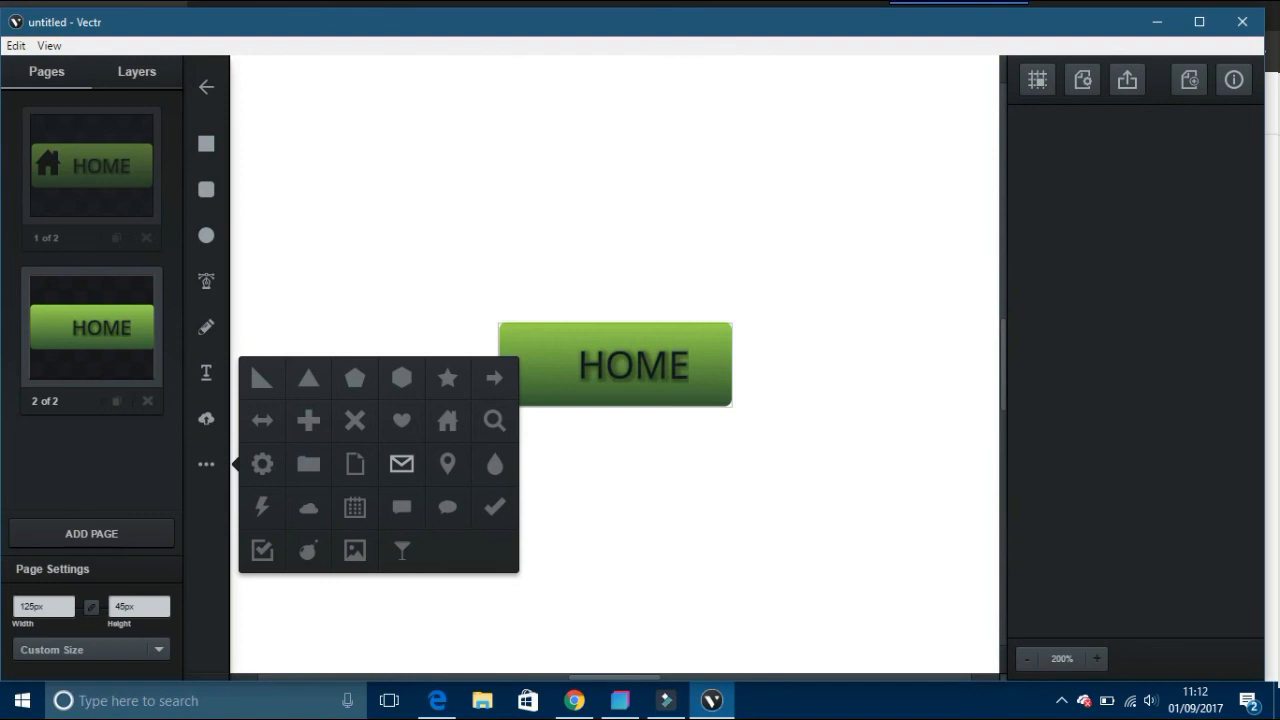
pyautogui.moveTo(448, 464)
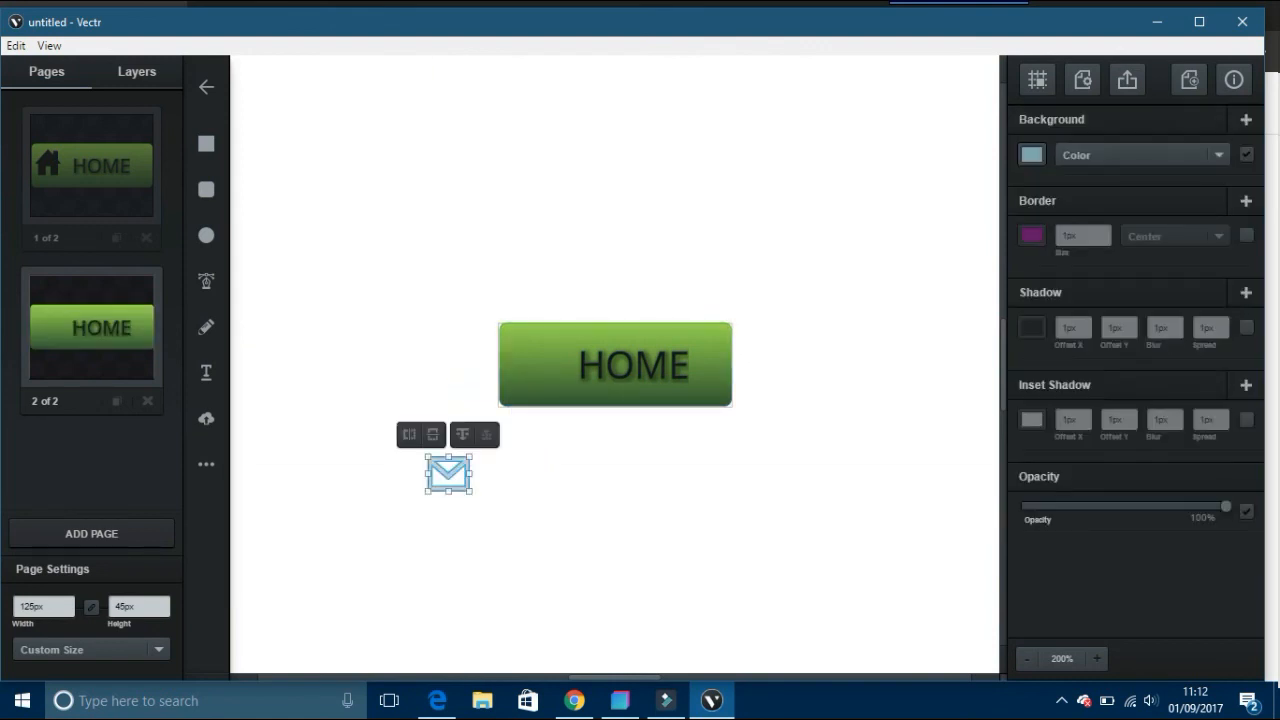
# Place the envelope icon at the button's left end and colour it black.
pyautogui.moveTo(448, 472); pyautogui.dragTo(550, 356)
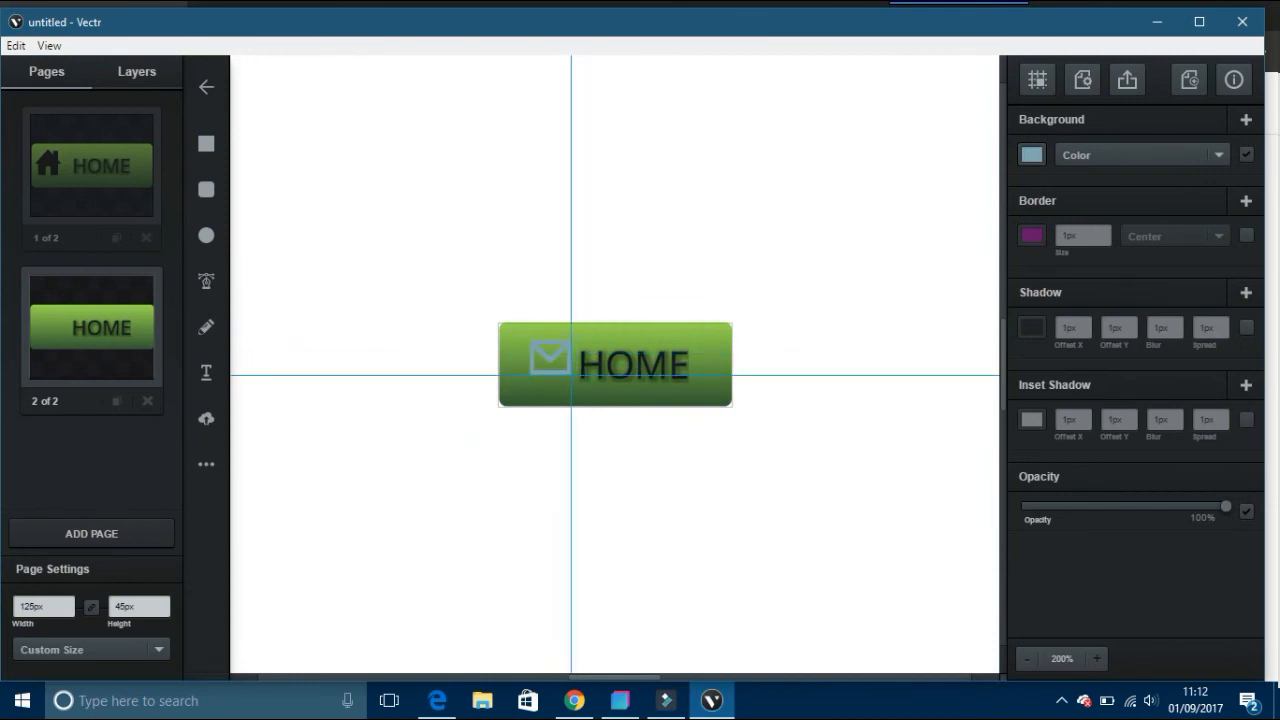
pyautogui.click(550, 358)
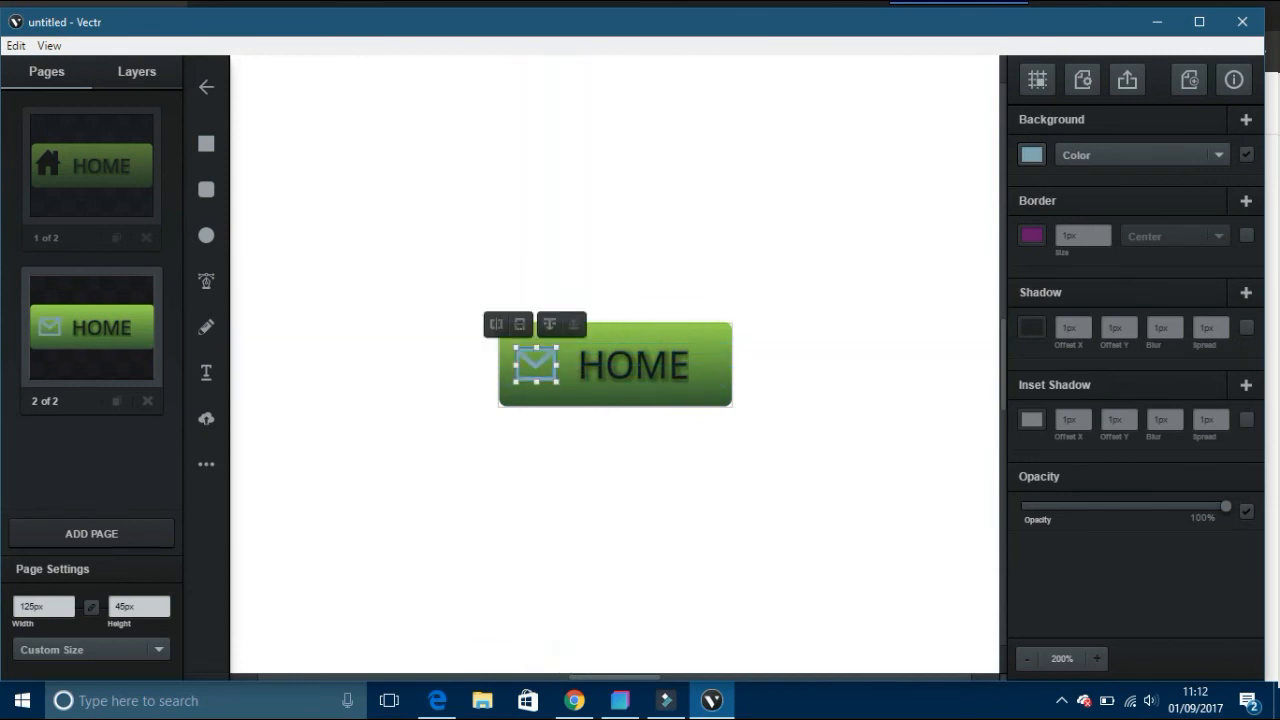
pyautogui.click(1032, 154)
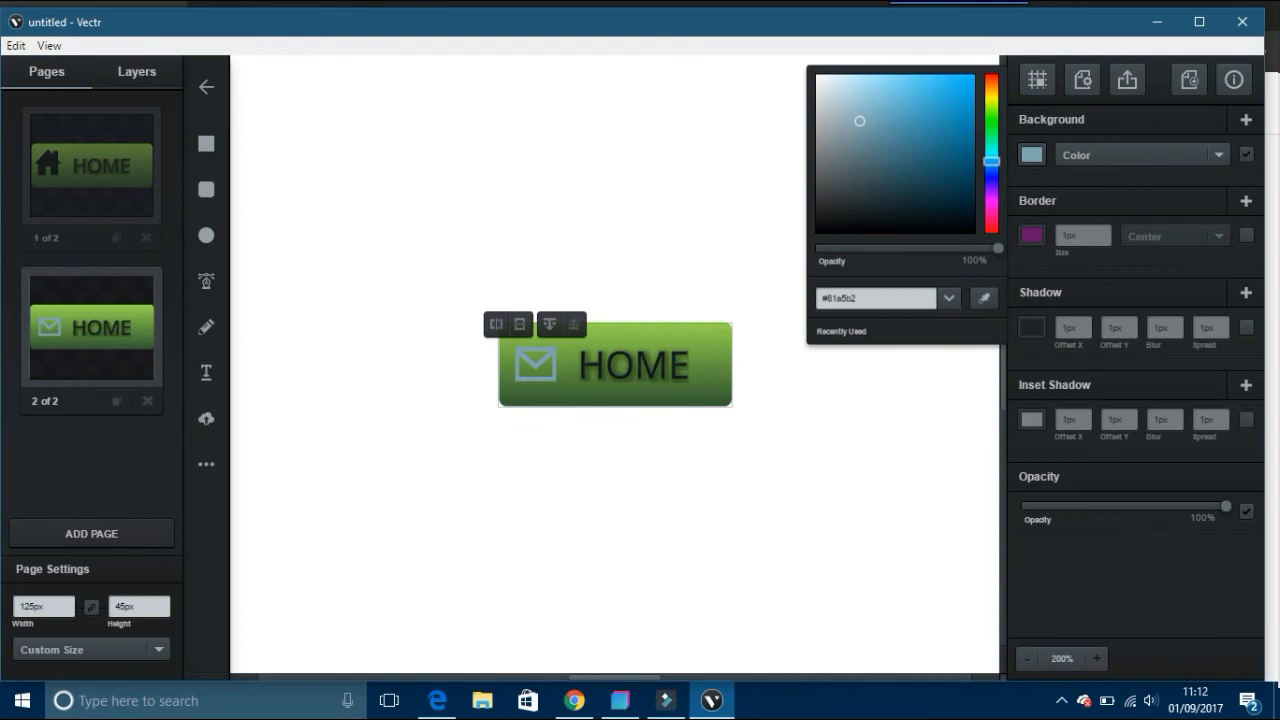
pyautogui.moveTo(860, 120); pyautogui.dragTo(838, 218)
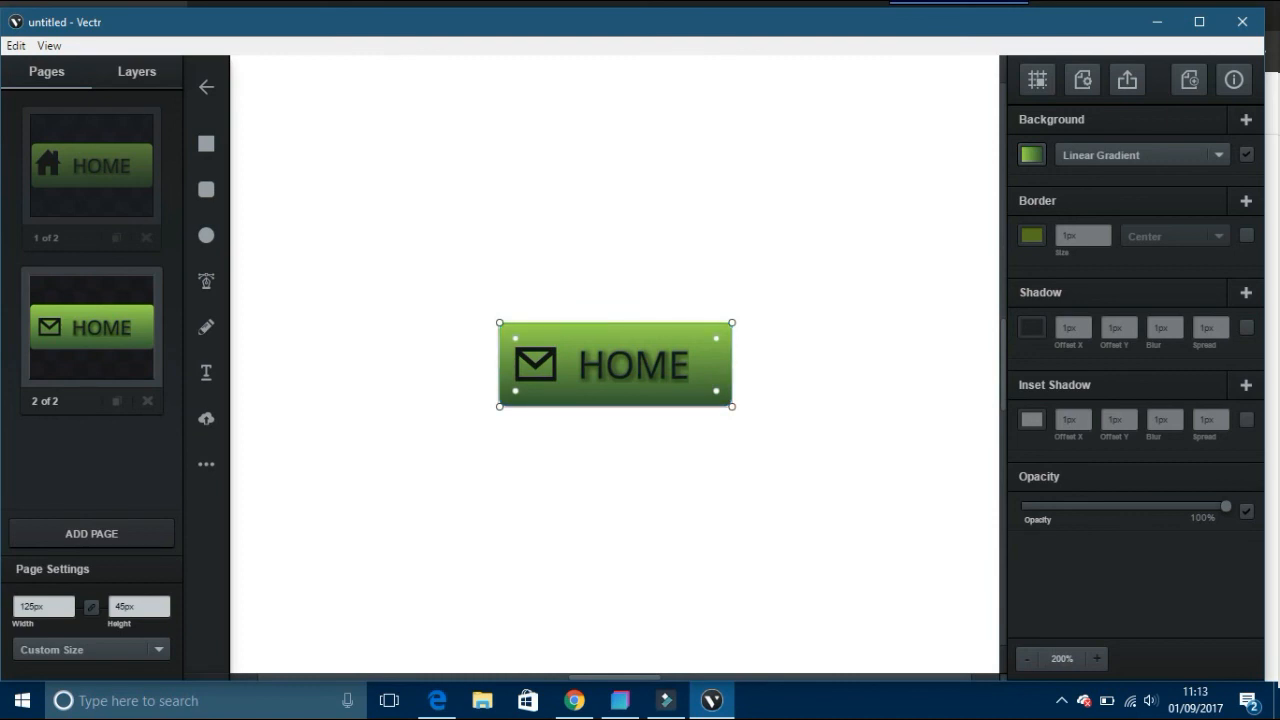
pyautogui.click(616, 364)
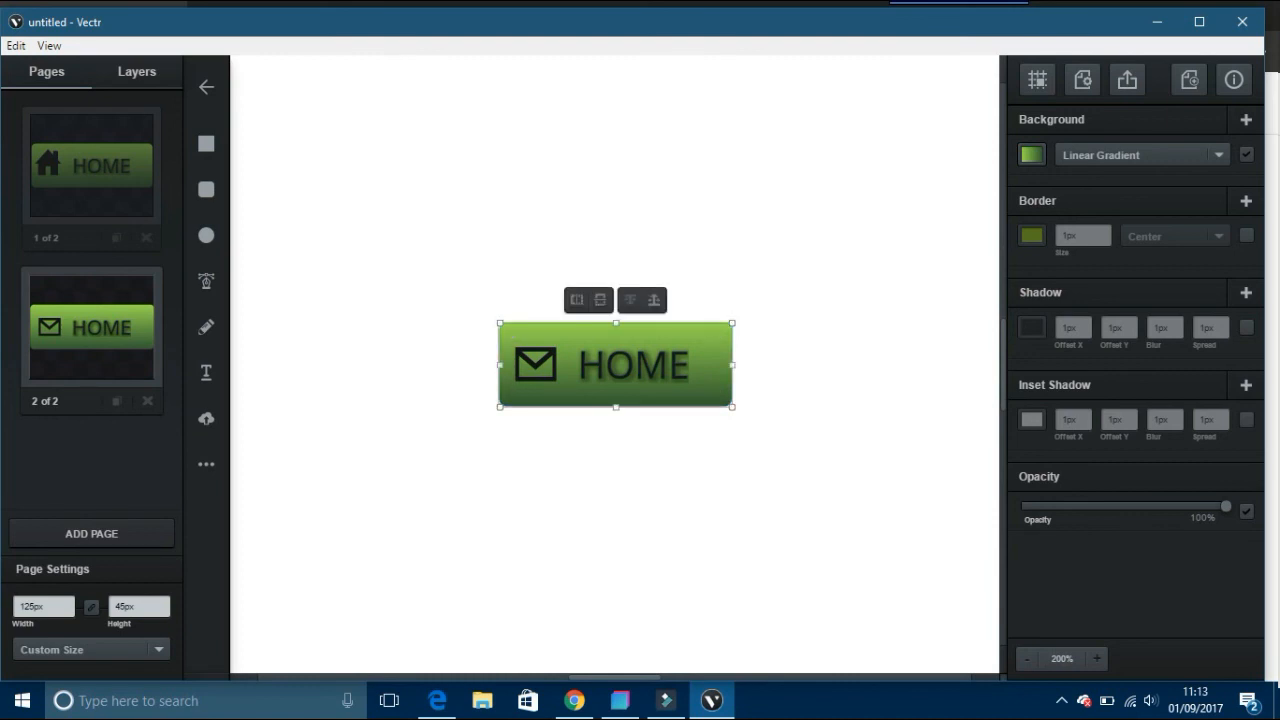